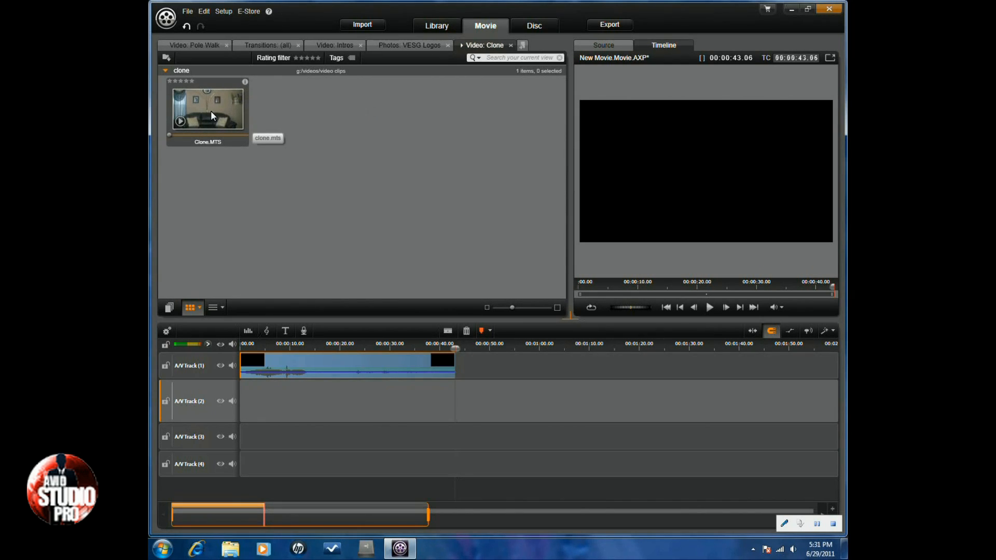
Place Clone.MTS on A/V Track 1 after the opening clip and cut the short split piece.
left_click(207, 109)
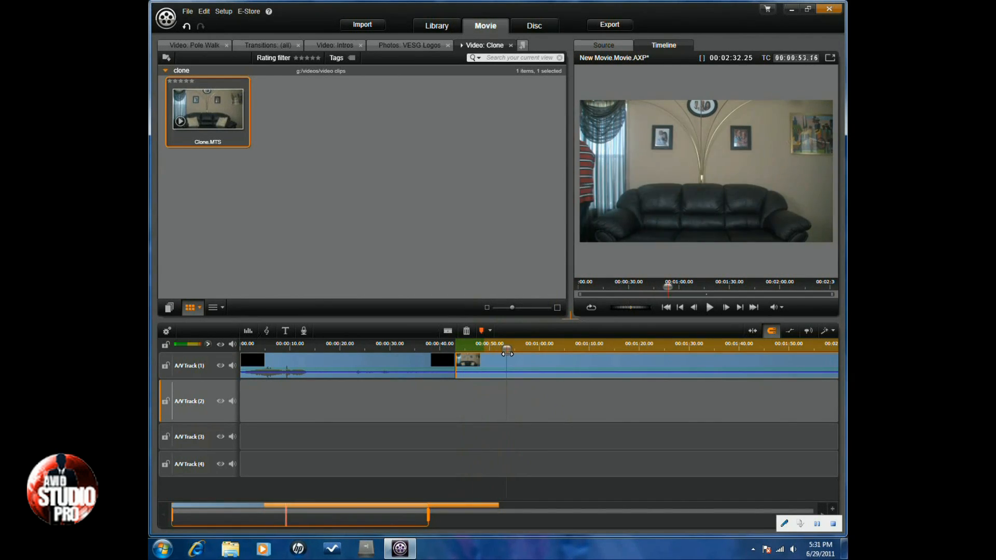
left_click_drag(507, 349, 516, 349)
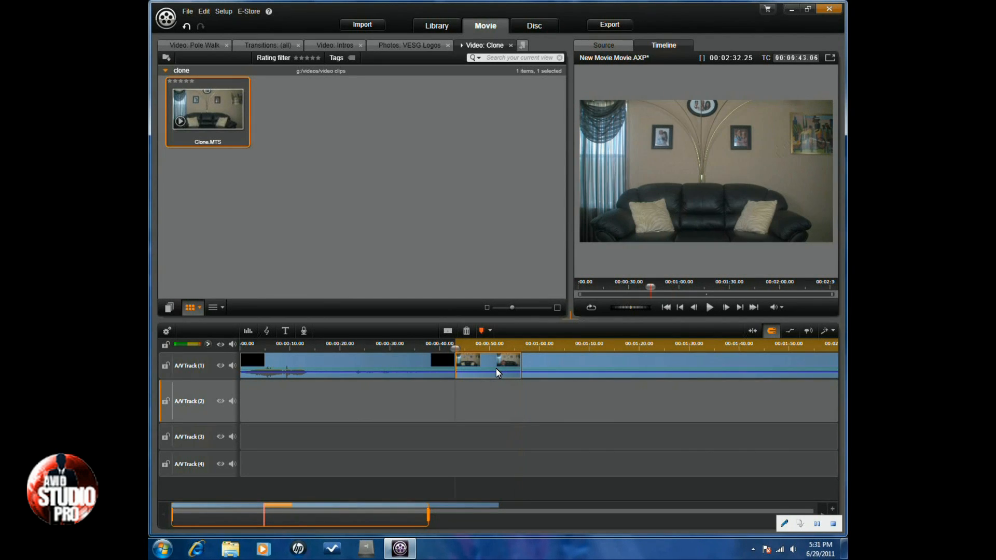
right_click(497, 373)
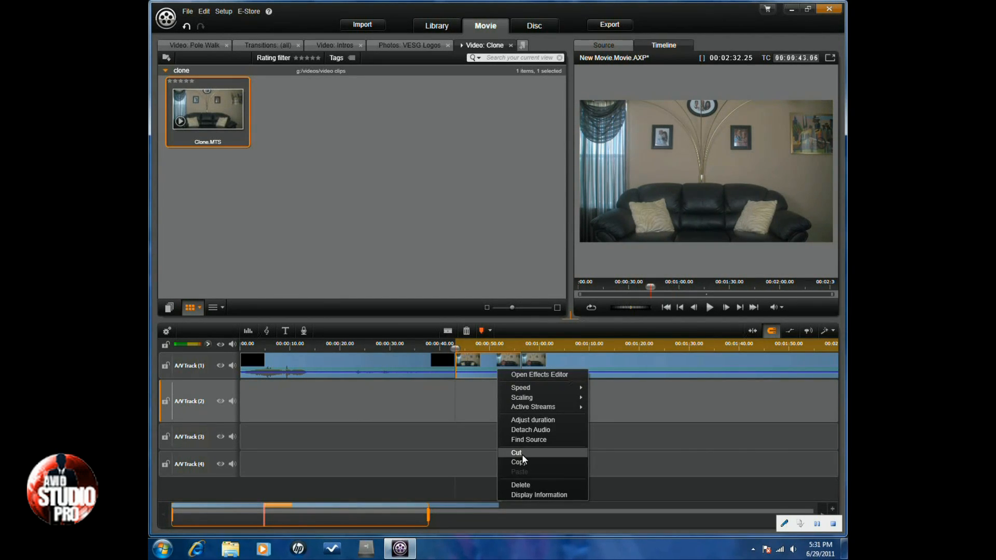
left_click(516, 453)
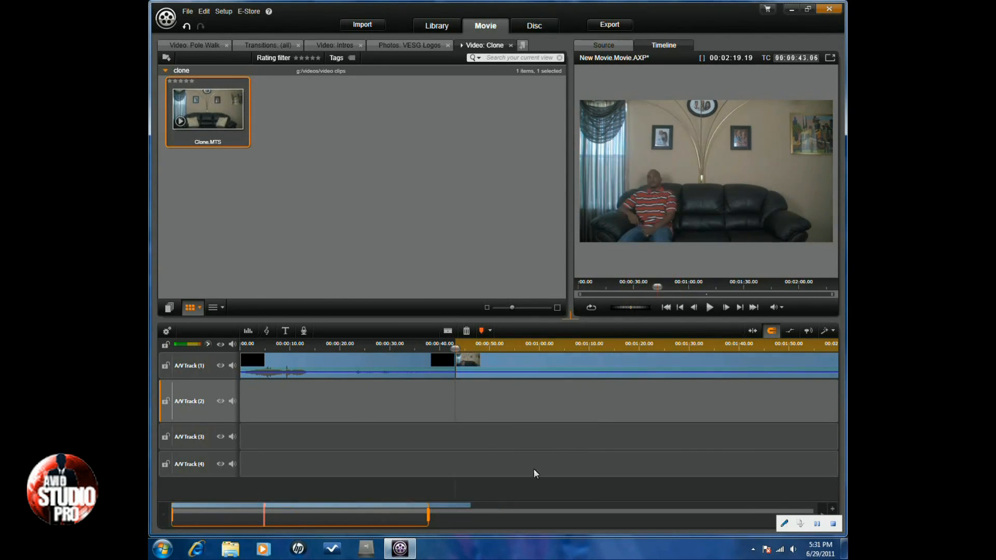
left_click(642, 344)
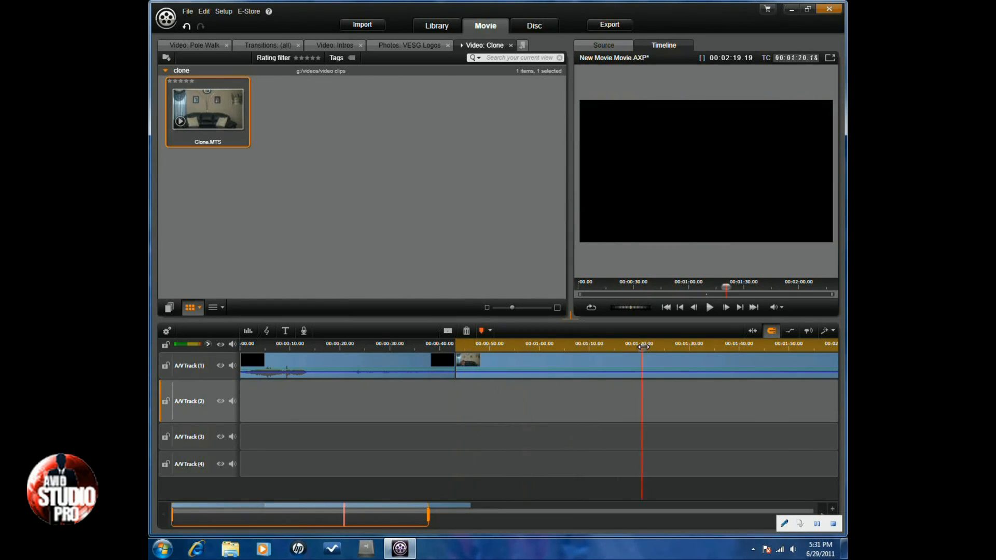
Split the Clone clip at the empty-couch moment (about 1:27) and review the right-seated take.
left_click_drag(640, 349, 716, 349)
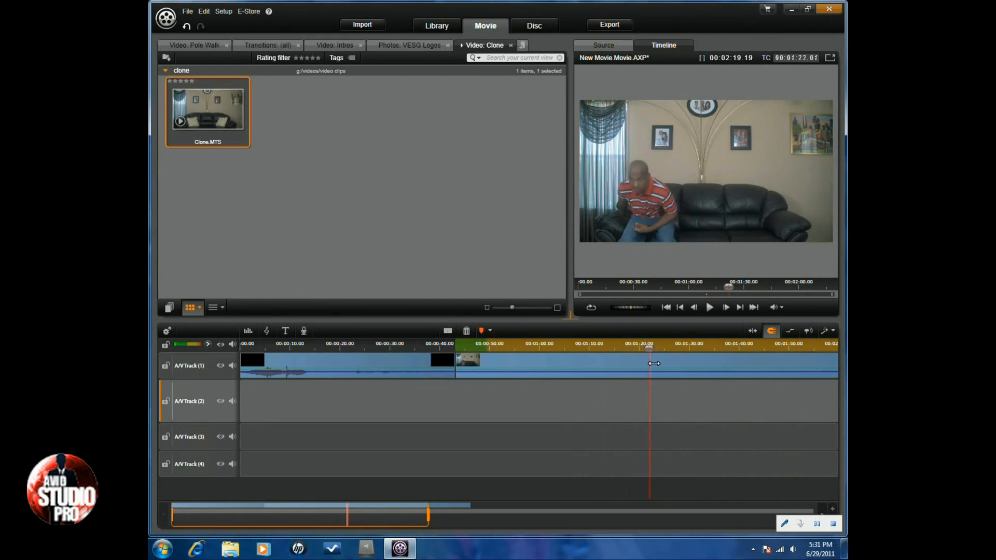
left_click_drag(648, 365, 676, 365)
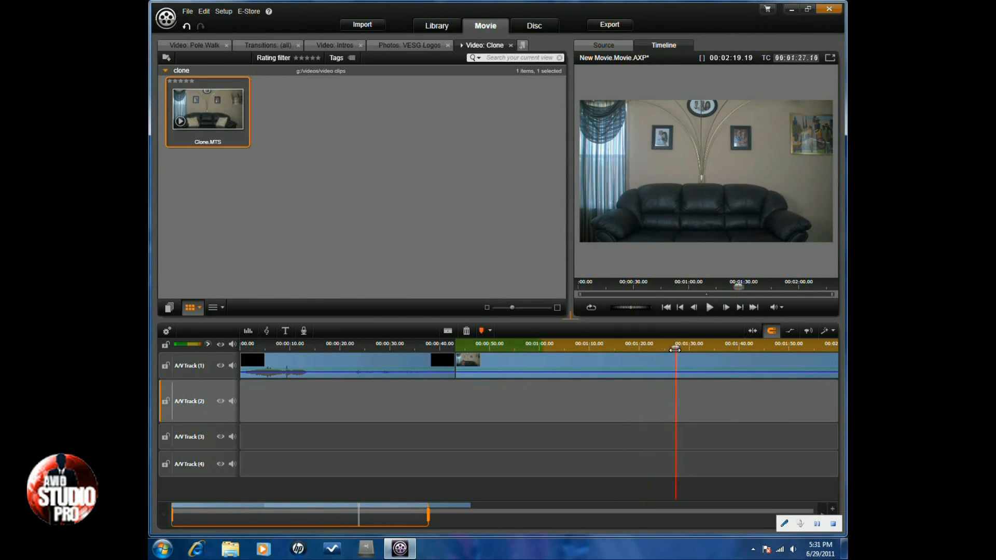
mouse_move(447, 330)
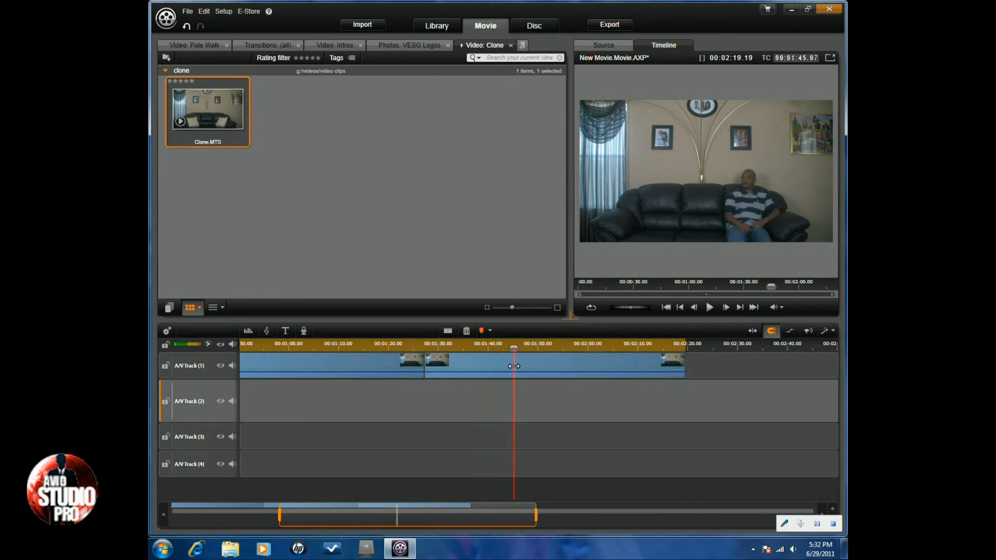
left_click_drag(515, 359, 500, 359)
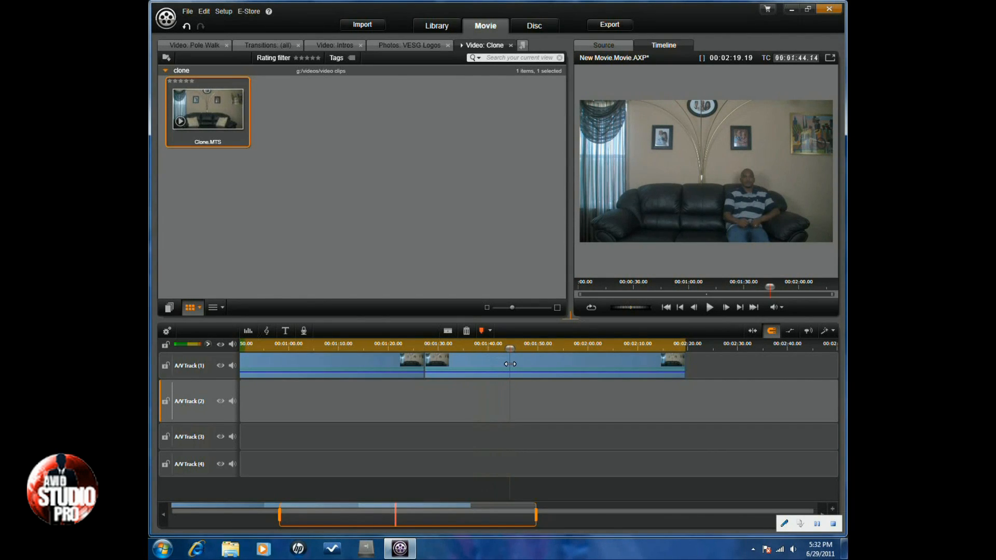
mouse_move(447, 331)
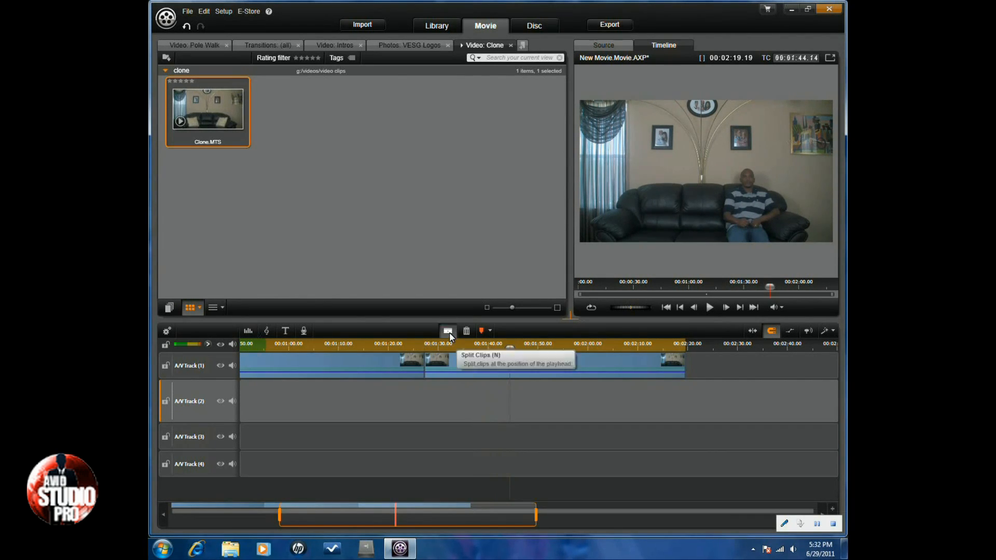
Cut the later take and align it on A/V Track 2 with the first take's start.
right_click(462, 369)
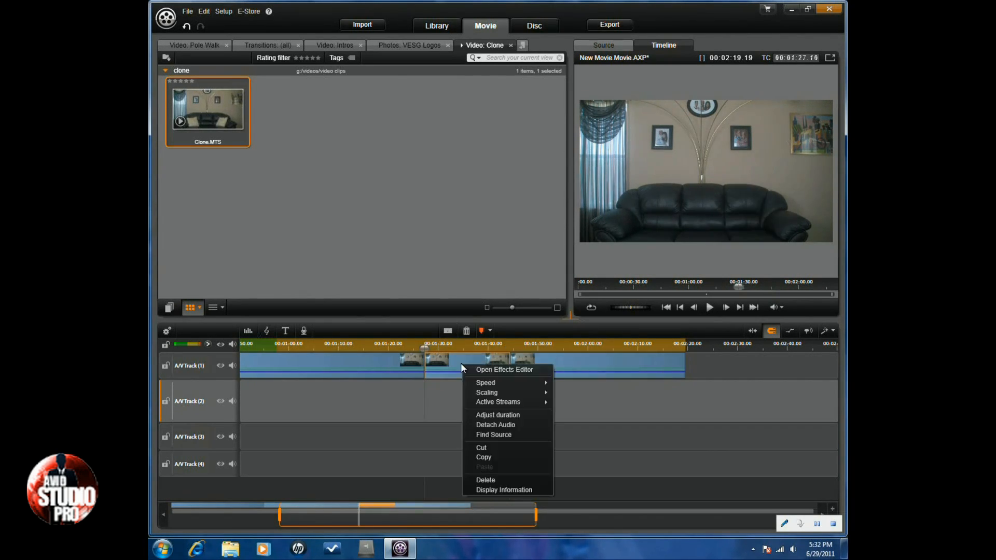
left_click(485, 480)
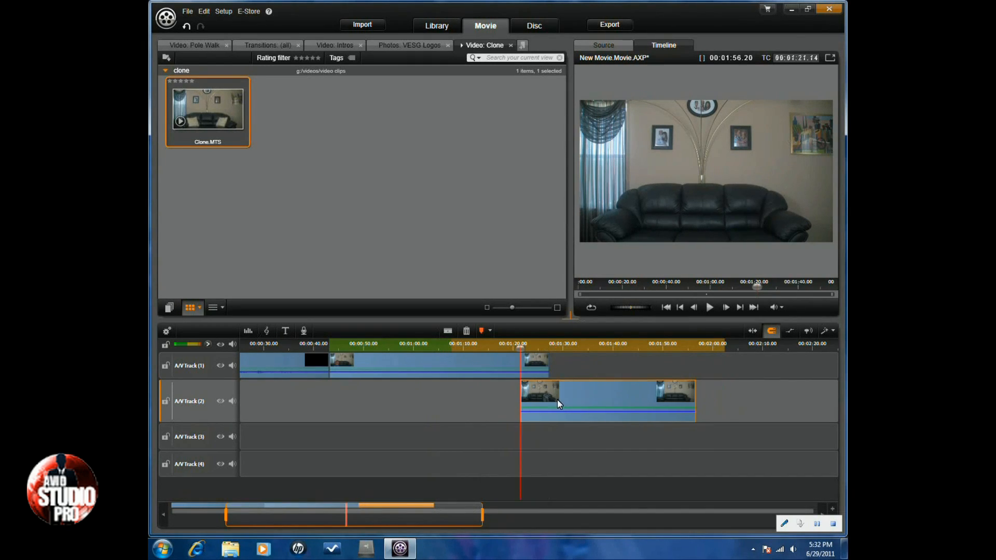
left_click_drag(559, 400, 406, 400)
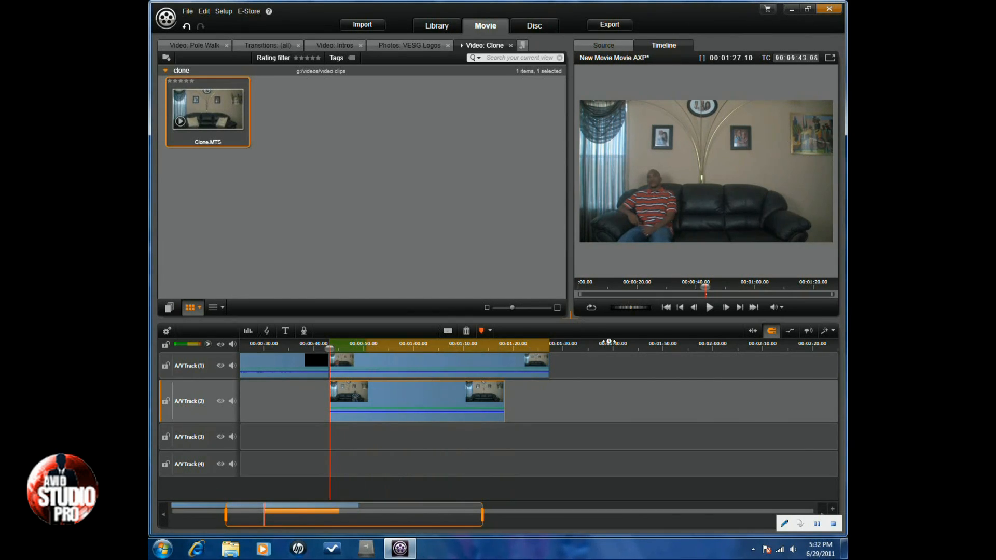
left_click(739, 307)
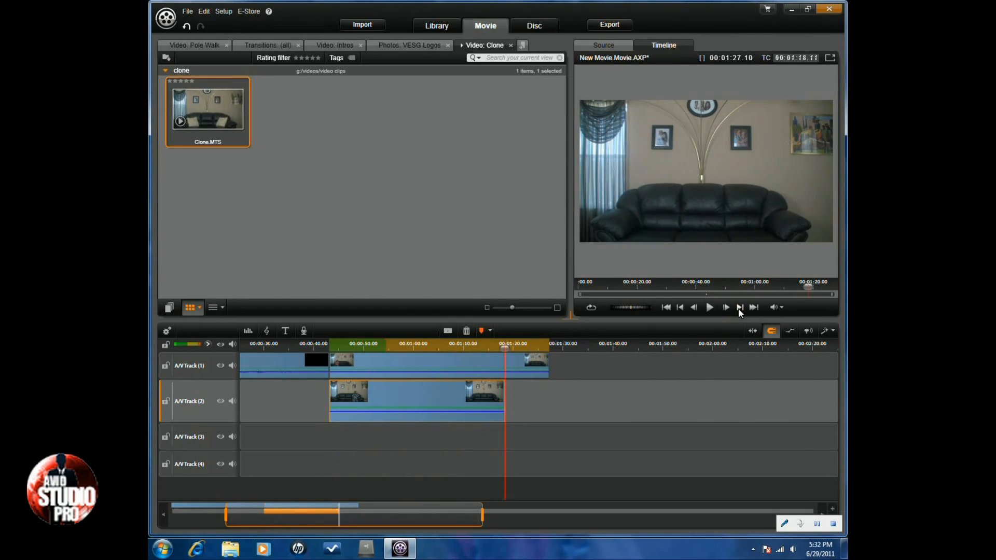
mouse_move(680, 308)
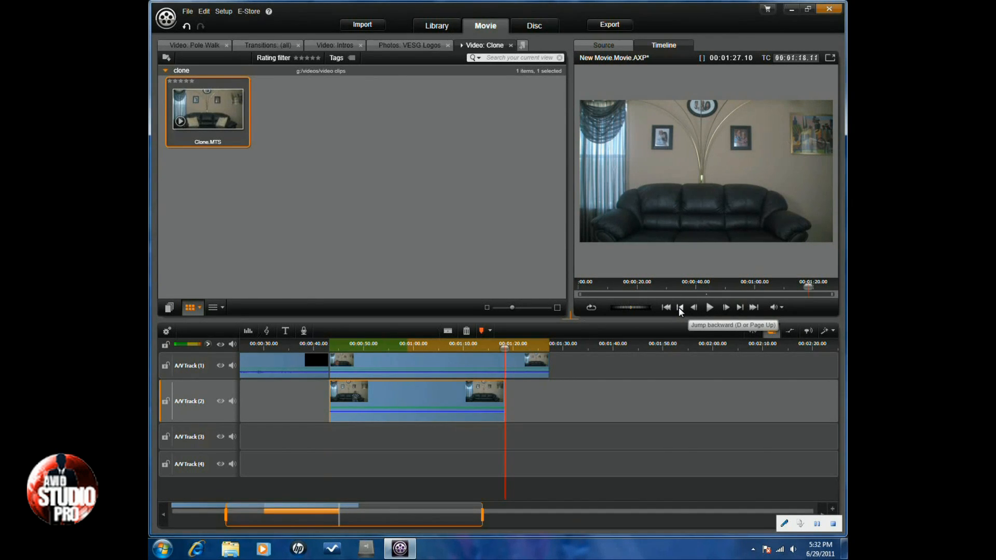
left_click(680, 307)
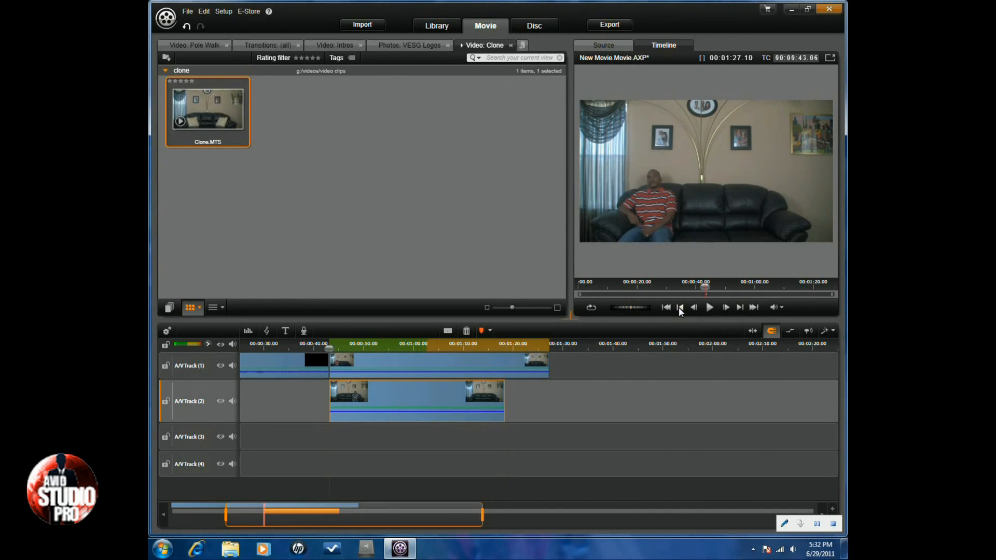
Apply the 2D-3D Crop effect to the Track 1 clip and expand its edge settings.
right_click(425, 365)
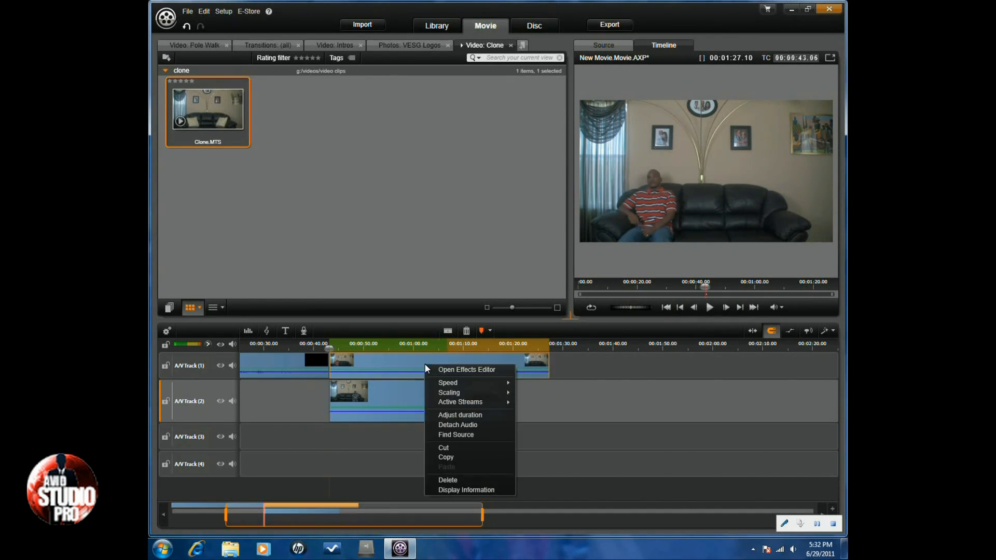
mouse_move(469, 370)
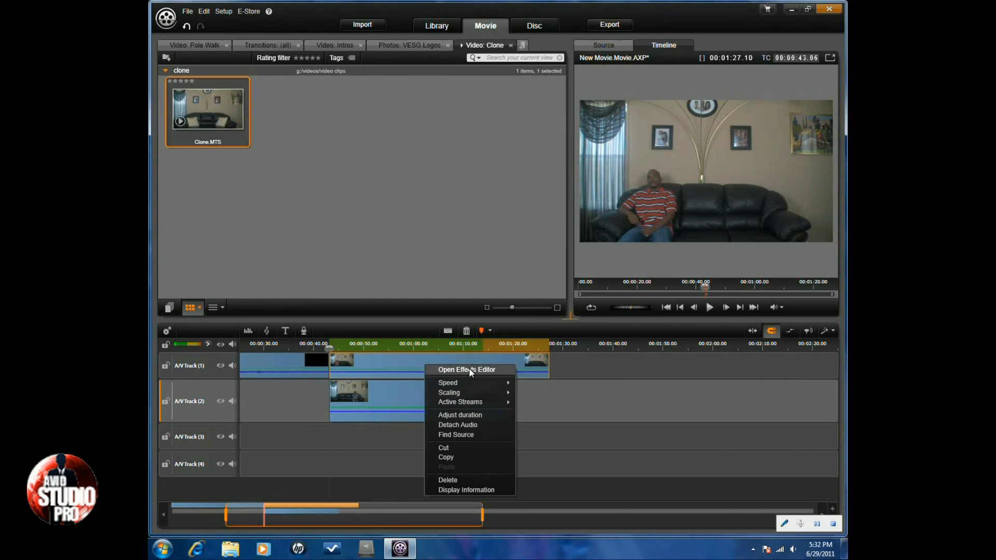
left_click(466, 369)
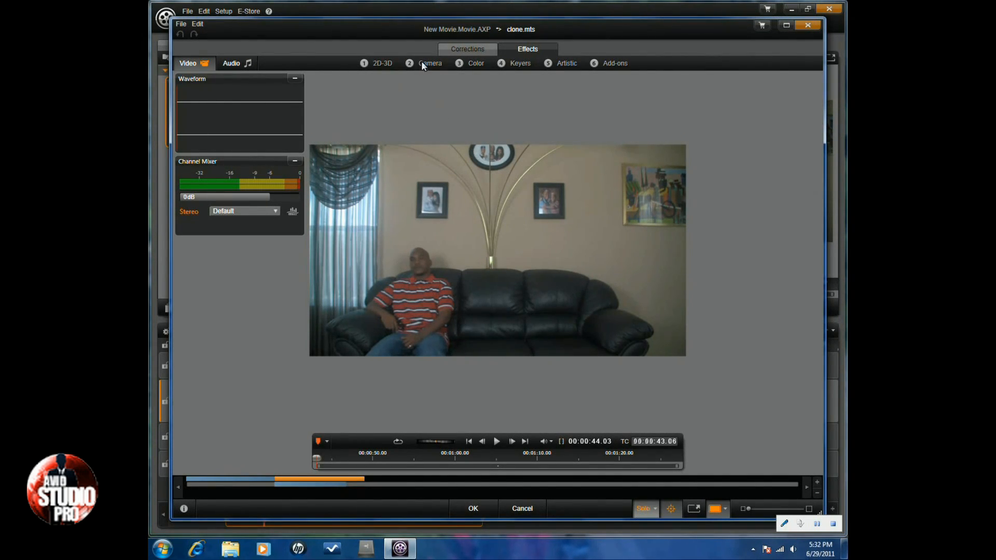
left_click(381, 63)
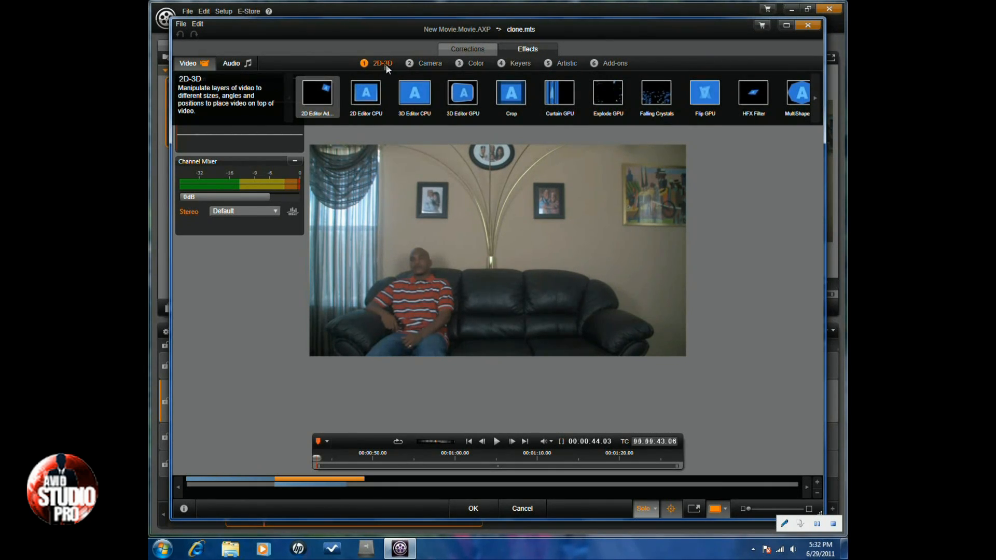
left_click(511, 93)
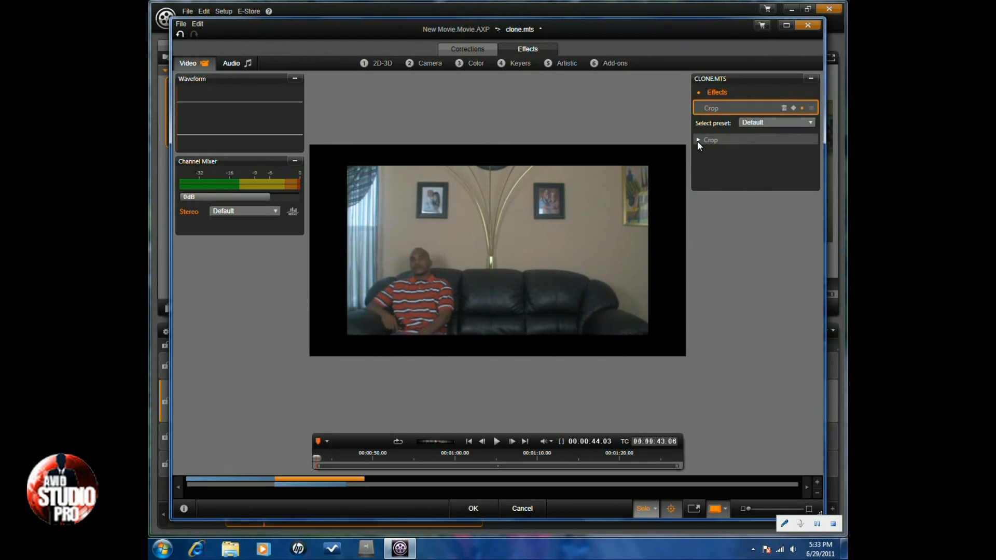
left_click(698, 139)
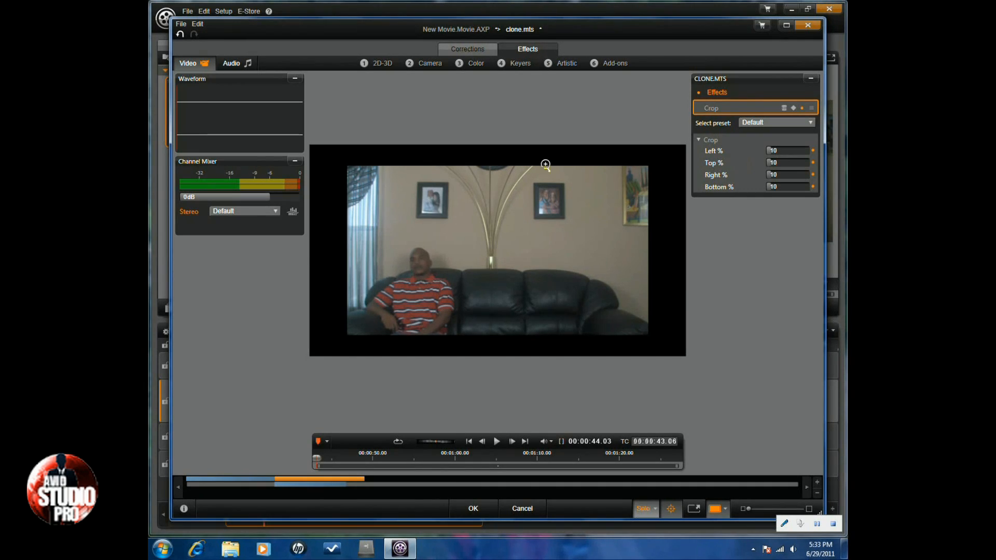
mouse_move(322, 339)
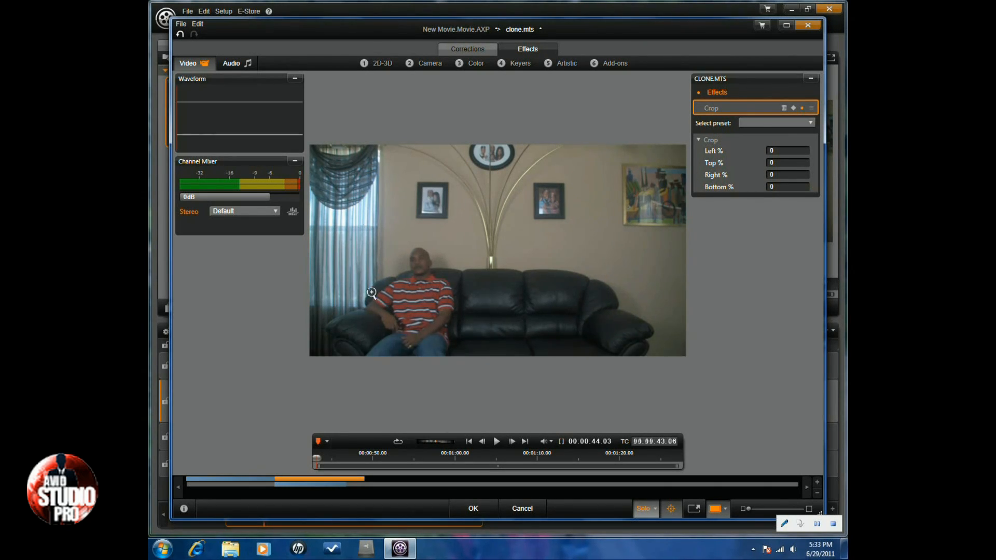
mouse_move(695, 183)
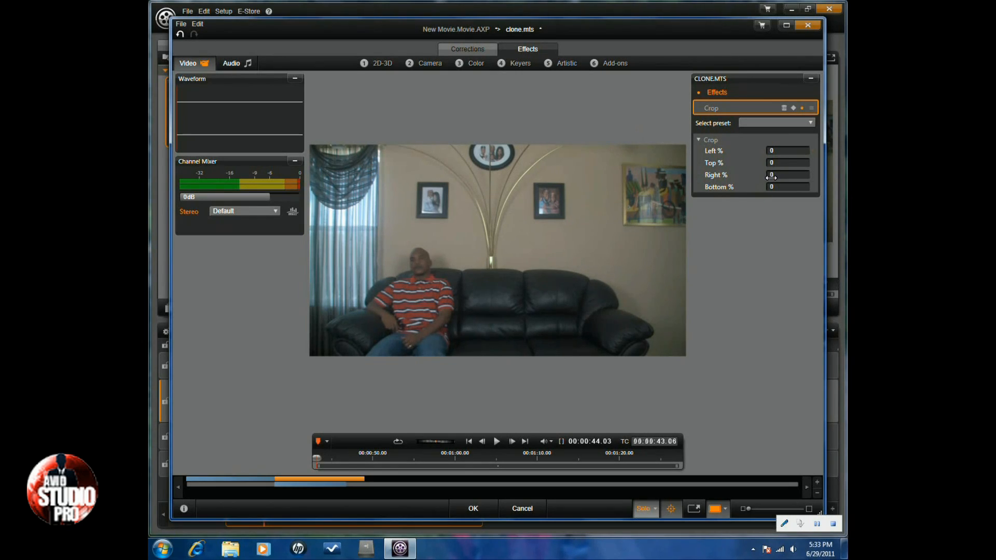
Crop about 51.8% from the top clip's right side, keeping the red-shirted man.
left_click_drag(772, 175, 787, 175)
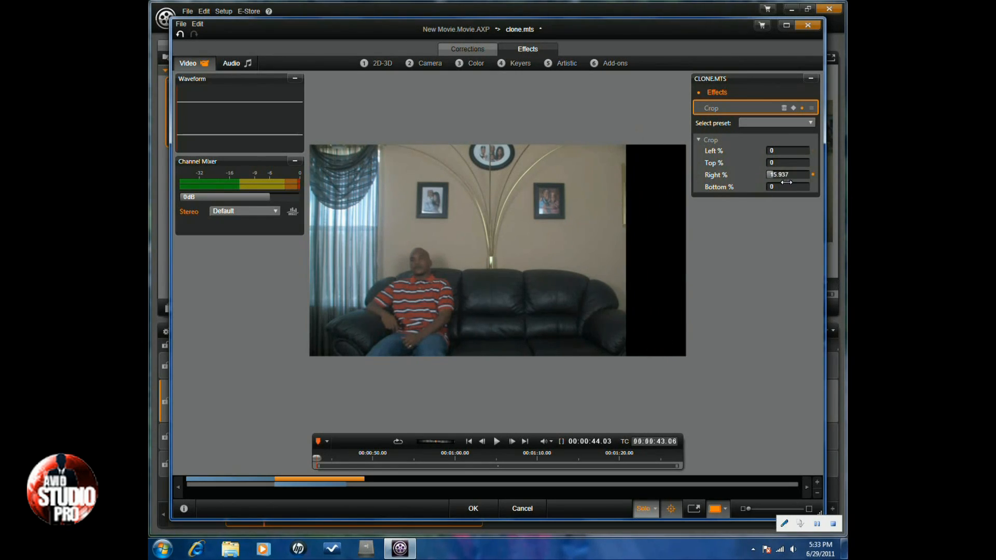
left_click_drag(787, 175, 806, 175)
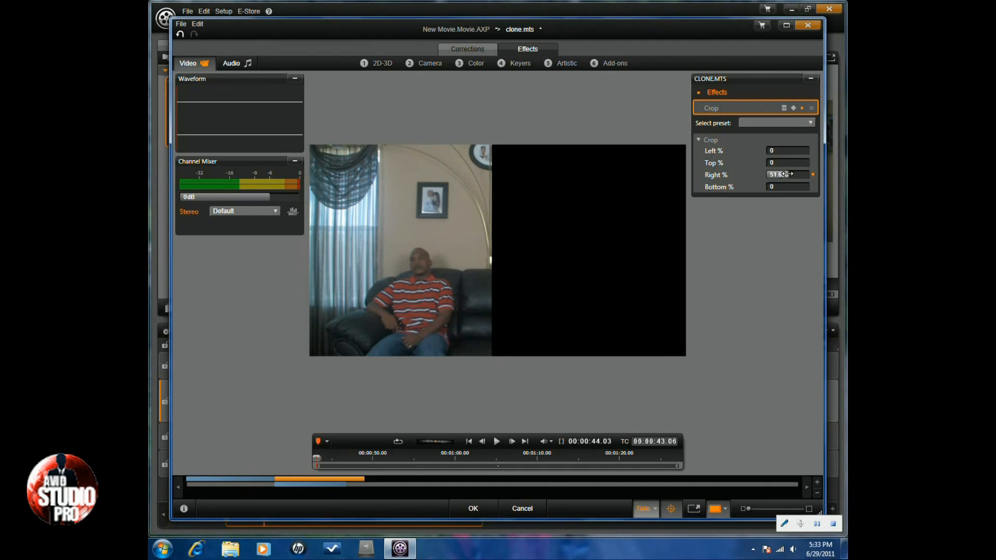
left_click(167, 550)
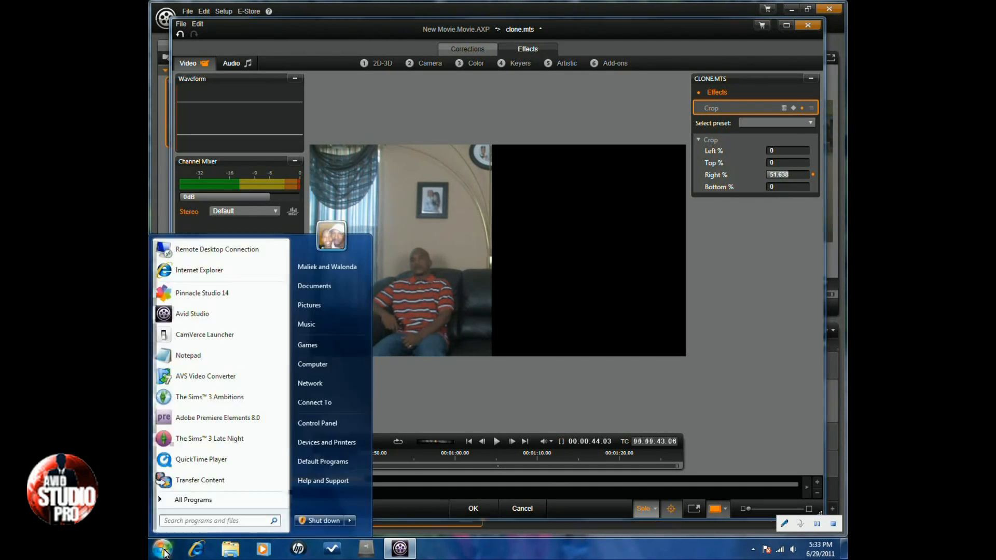
mouse_move(208, 323)
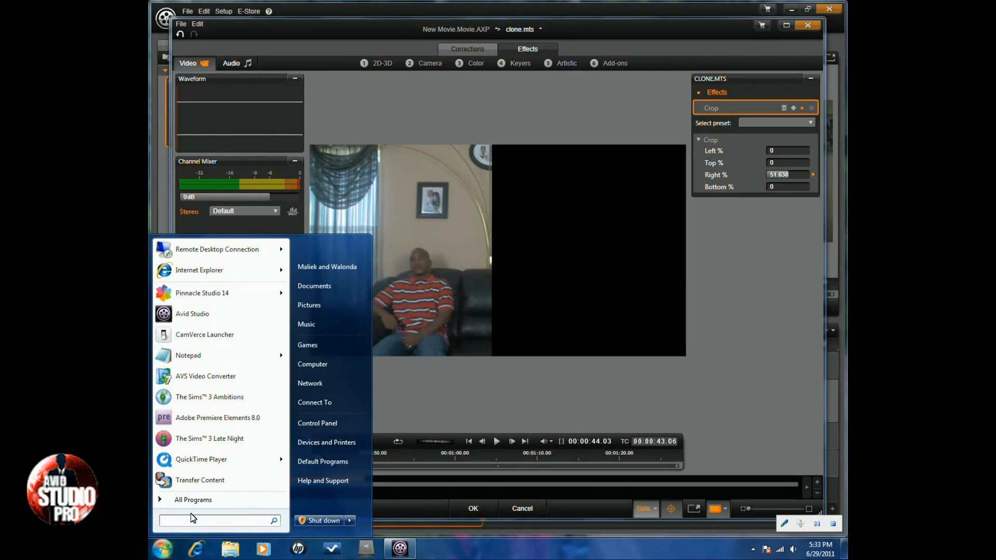
Compute the complementary crop 48.362 in Calculator, then apply the top clip's crop with OK.
type("calcul")
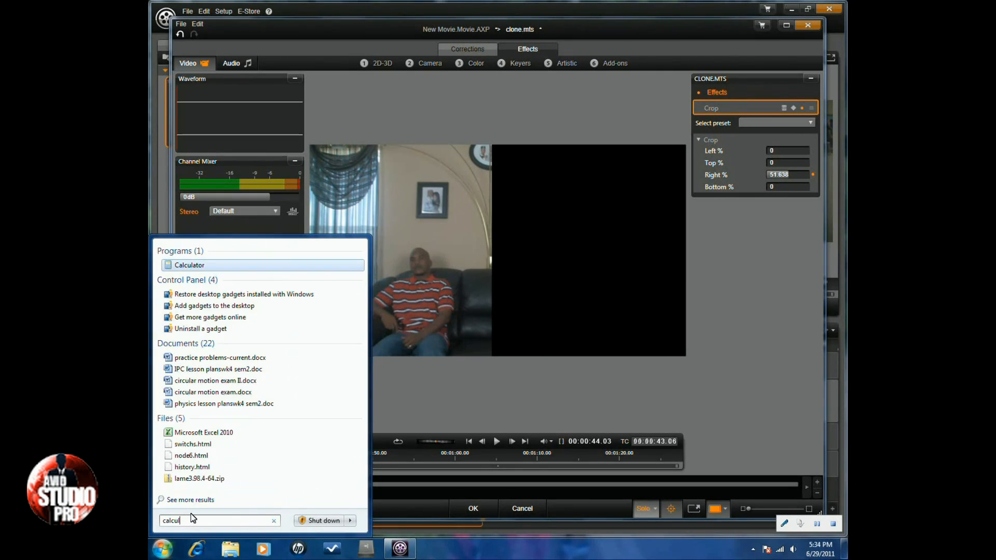
left_click(188, 265)
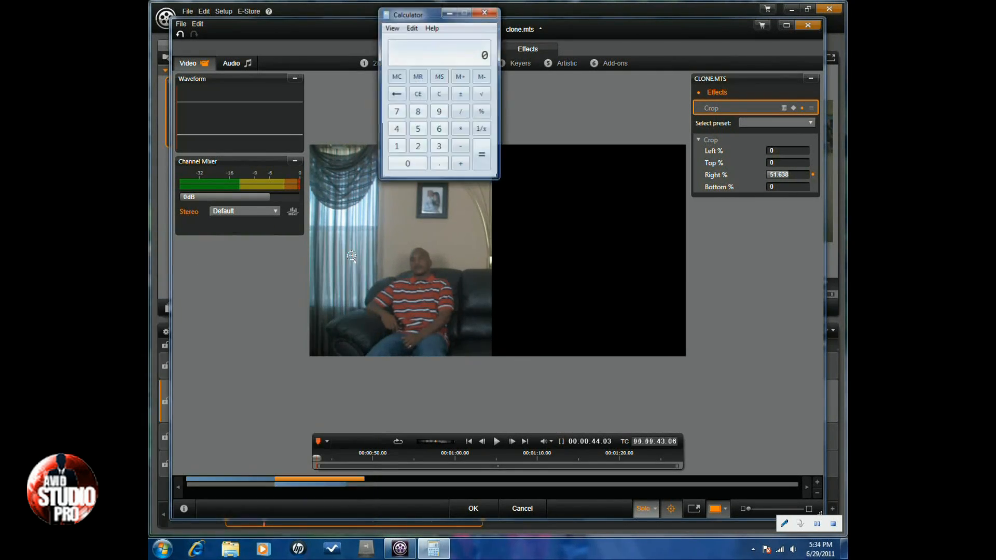
left_click(397, 146)
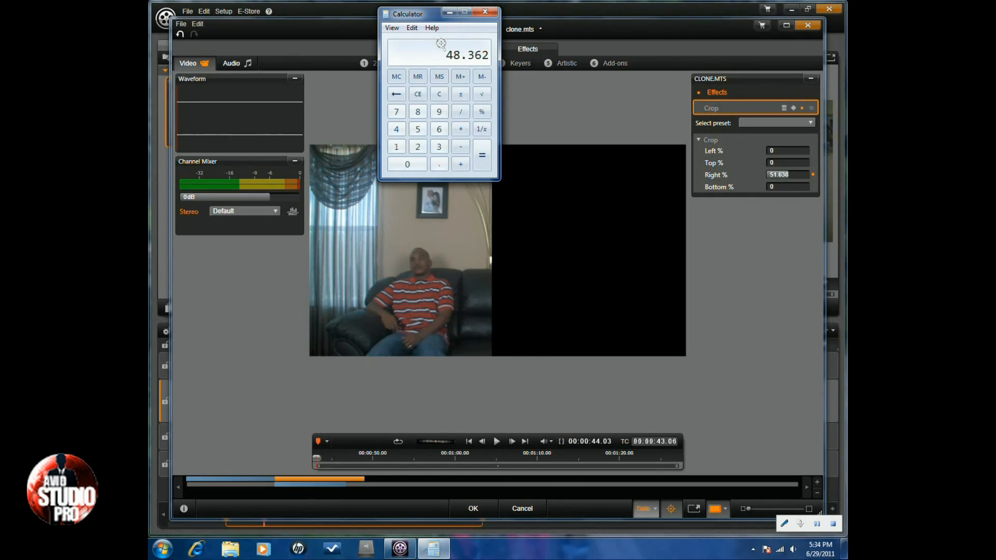
mouse_move(615, 39)
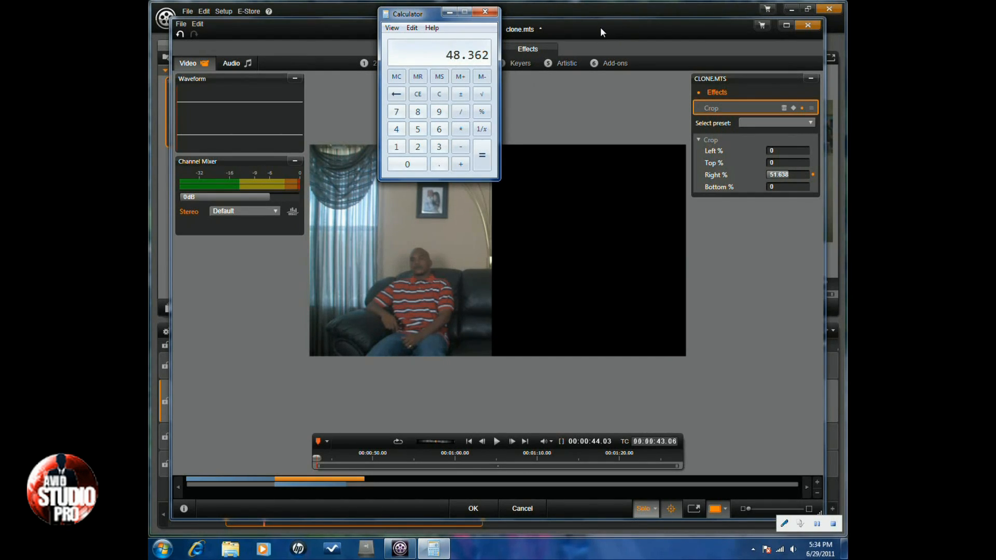
left_click(483, 13)
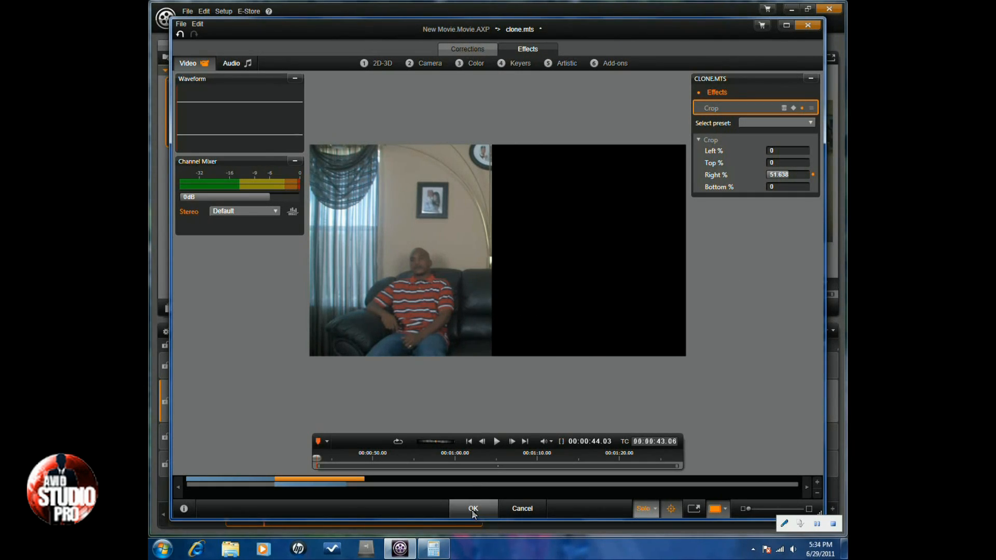
mouse_move(474, 515)
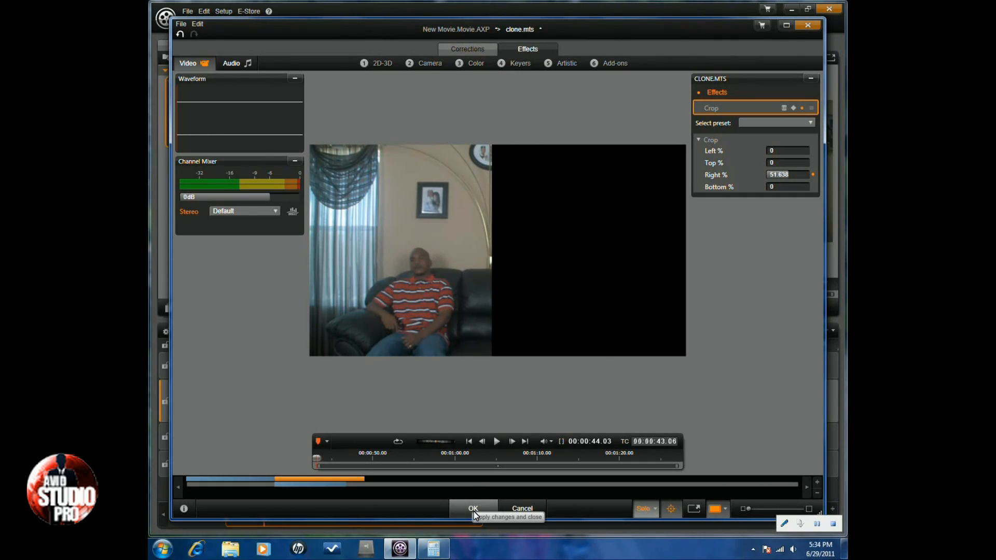
left_click(472, 508)
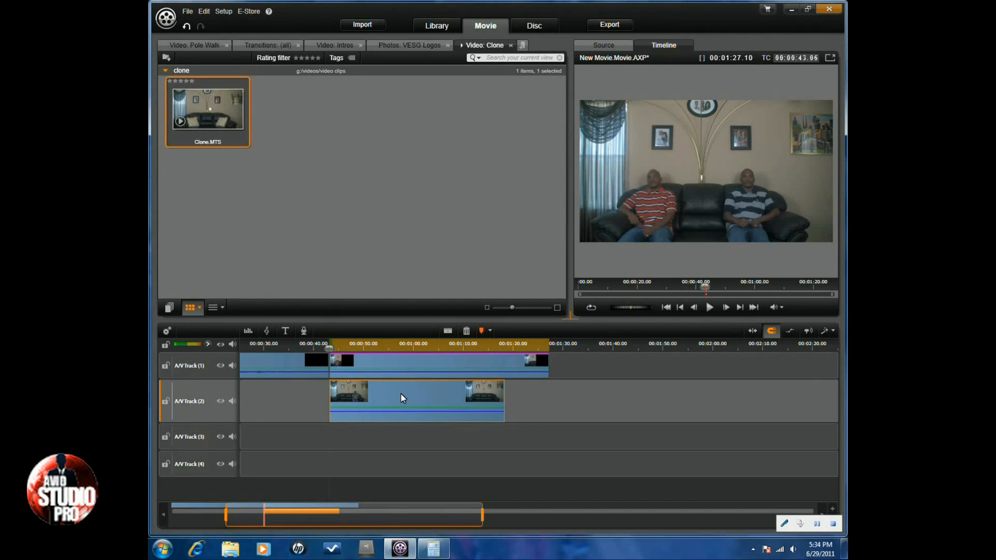
Apply a Crop effect to the A/V Track 2 clip and expand its parameters.
right_click(403, 398)
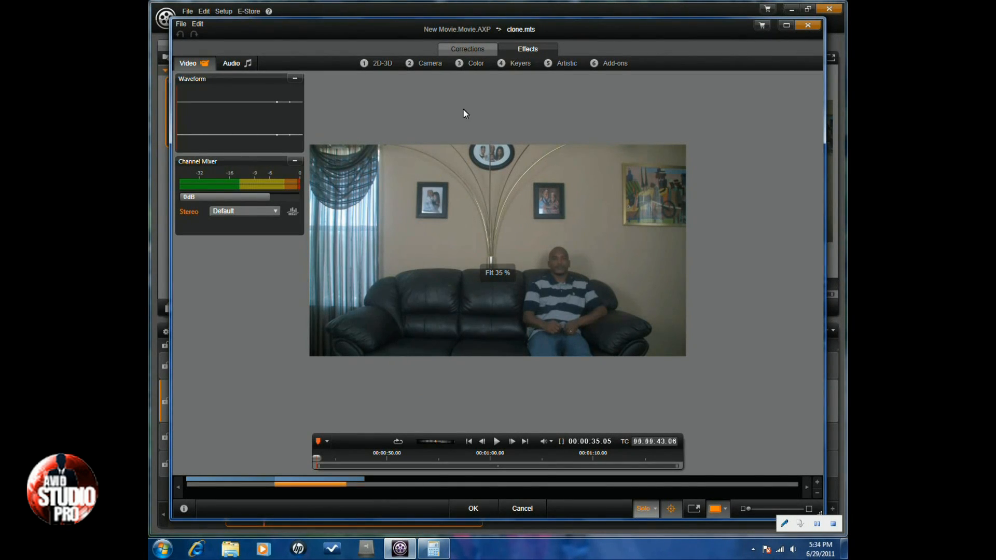
mouse_move(385, 68)
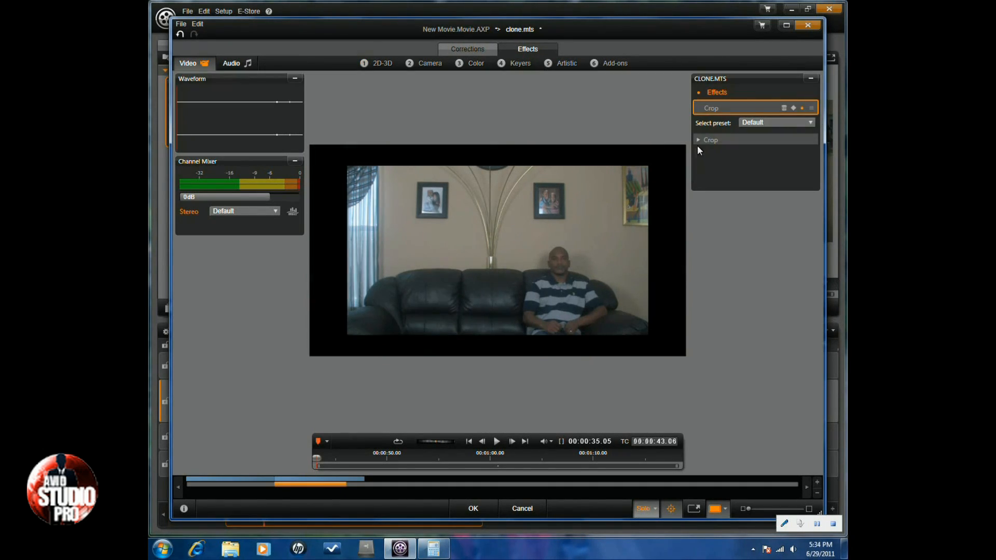
left_click(698, 139)
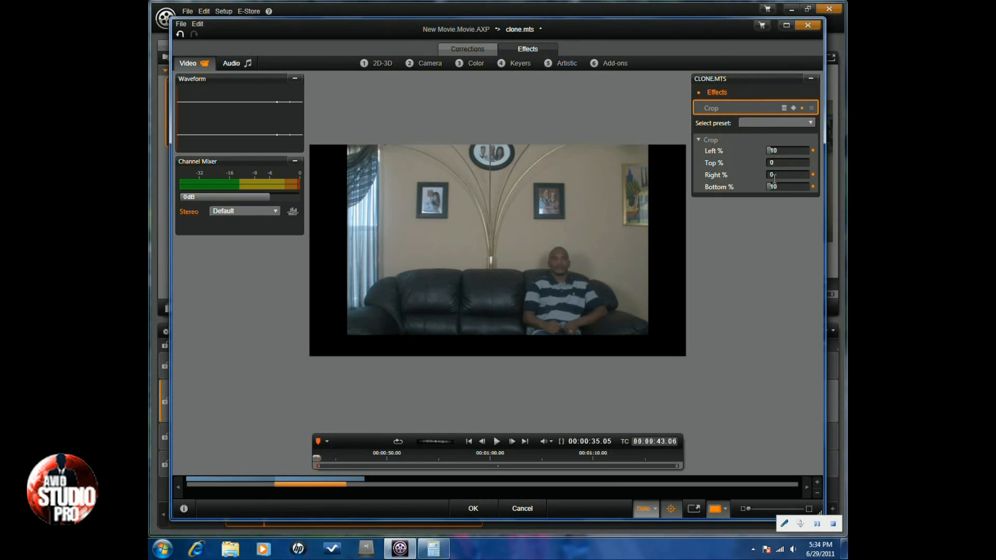
Set the bottom clip's Crop Left to 48.362% and turn Solo mode off to preview.
left_click(787, 187)
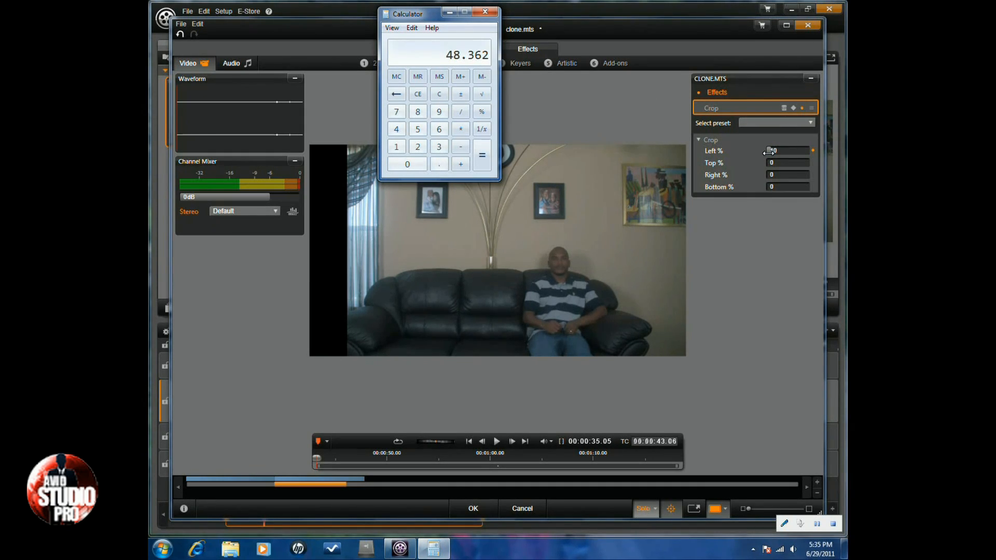
left_click(484, 14)
type("48.362")
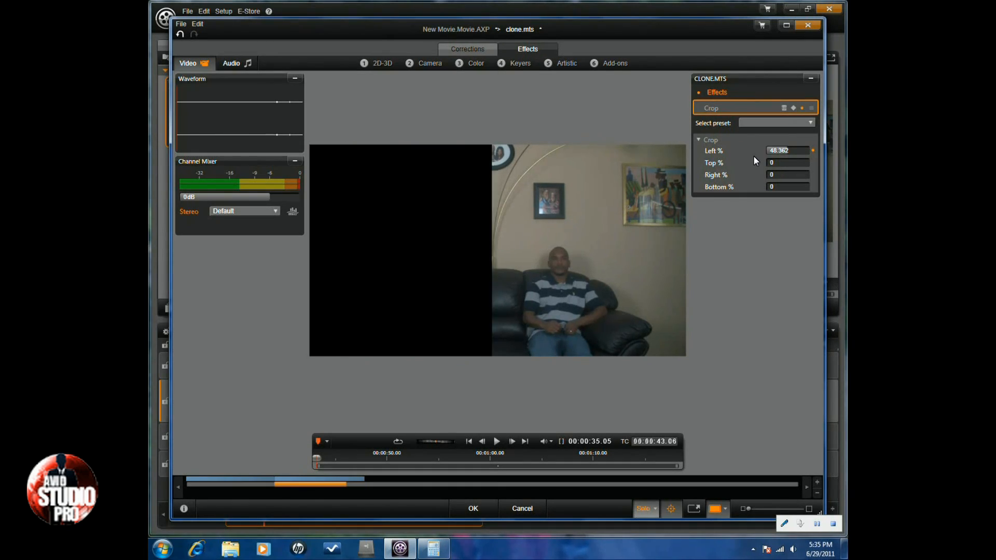
mouse_move(575, 300)
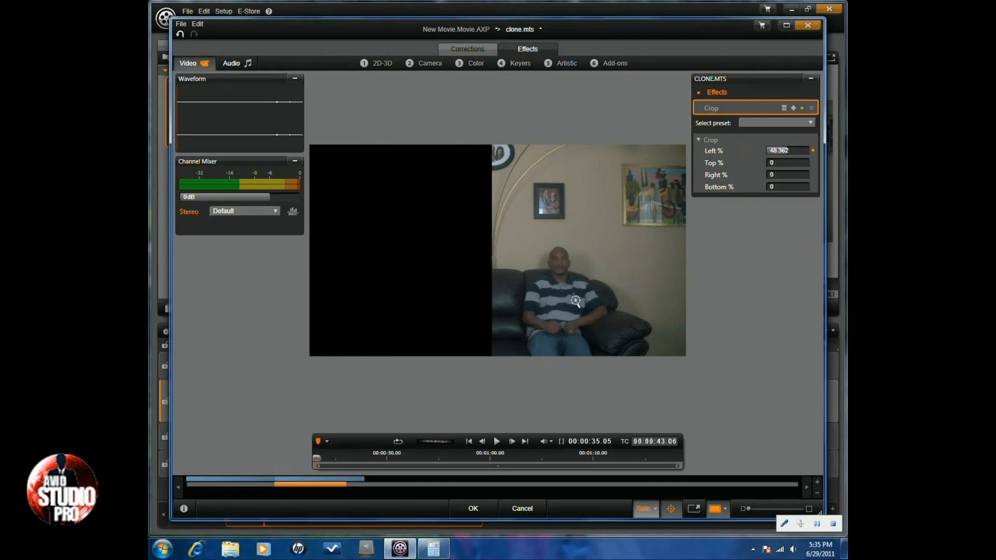
mouse_move(644, 512)
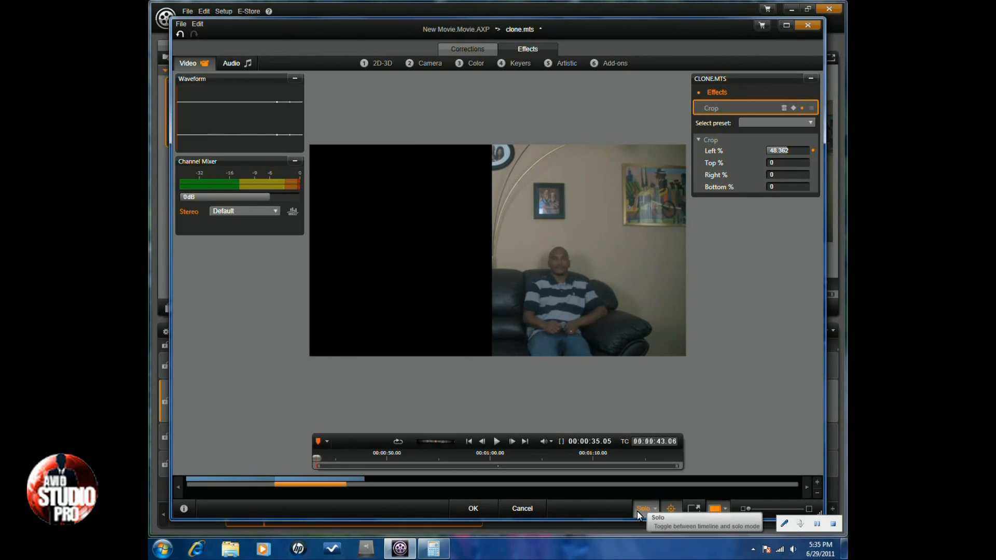
left_click(641, 509)
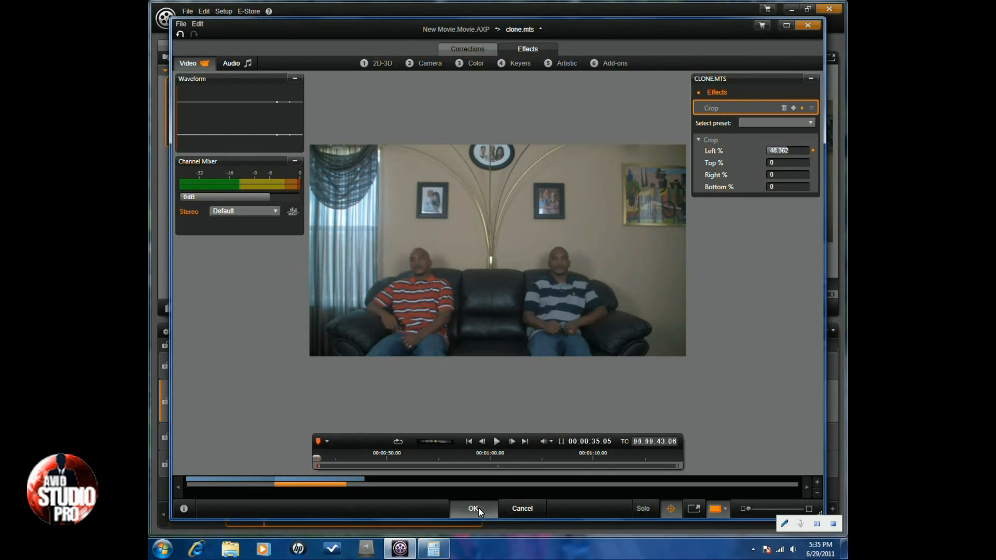
Confirm the crop with OK and scrub the timeline to see the man seated twice.
left_click(472, 508)
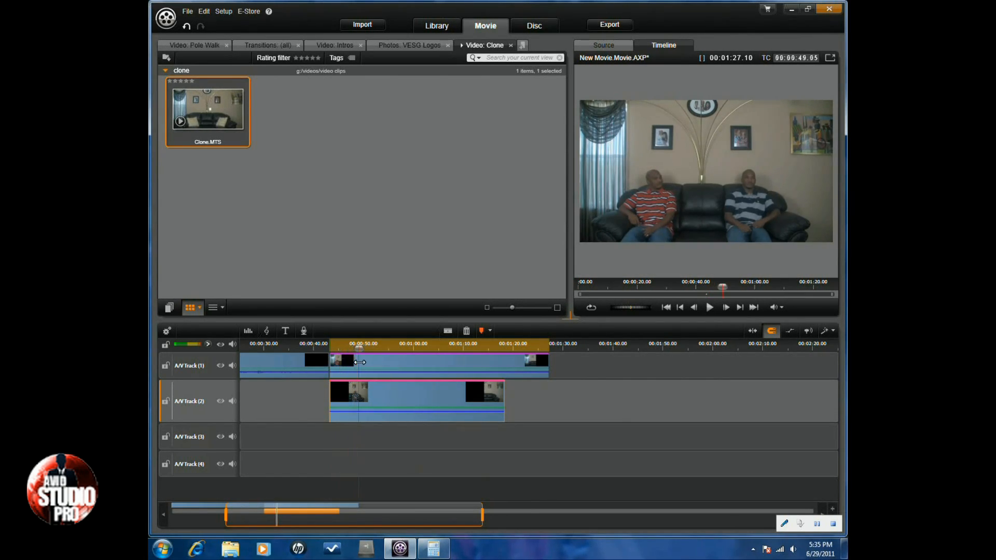
left_click_drag(357, 348, 401, 348)
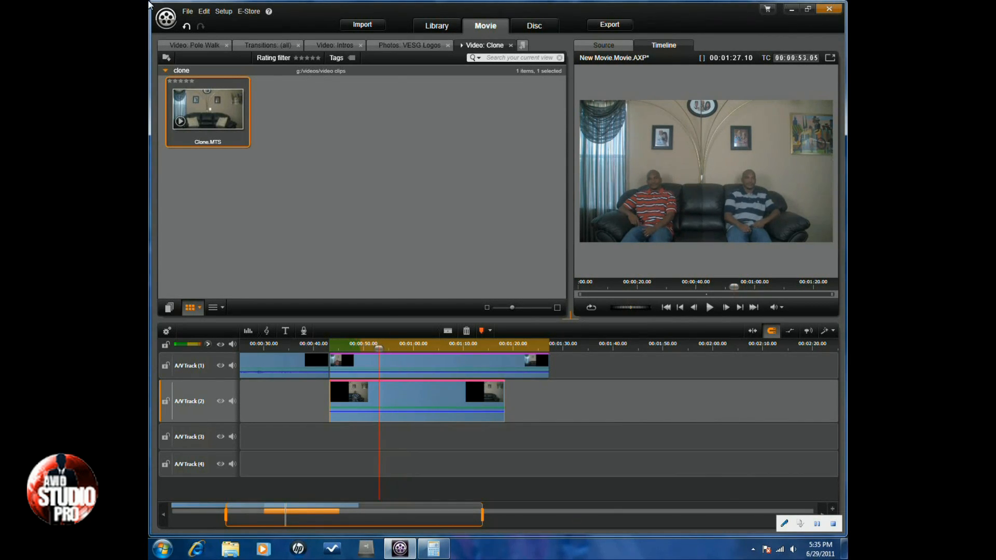
Scrub to a later moment and reopen the effects editor on the A/V Track 1 clip.
right_click(409, 368)
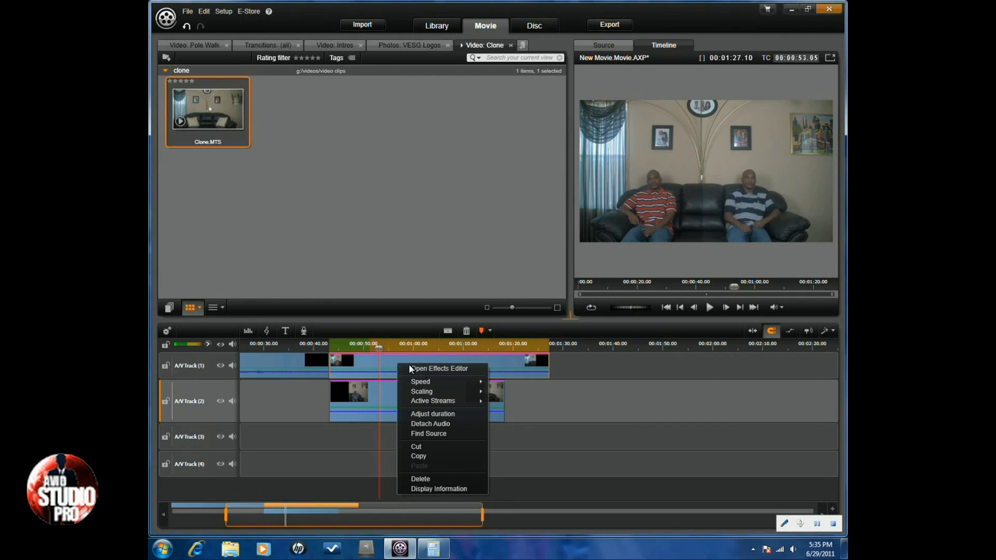
mouse_move(438, 372)
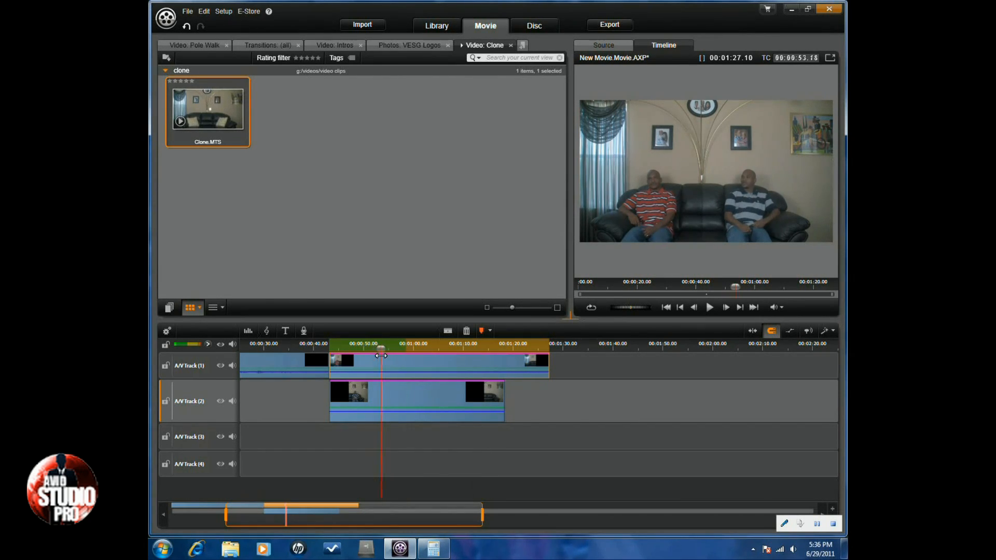
left_click_drag(381, 355, 404, 363)
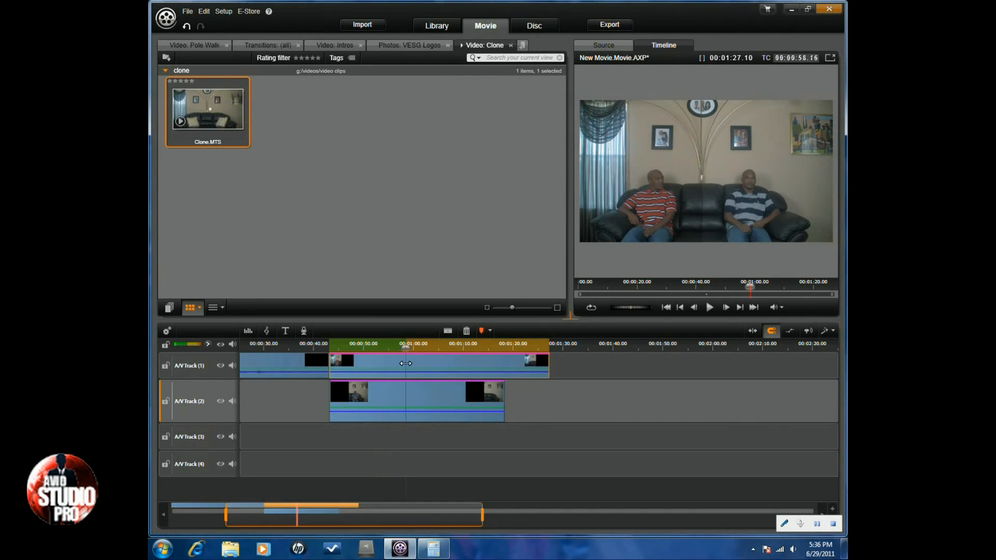
right_click(407, 363)
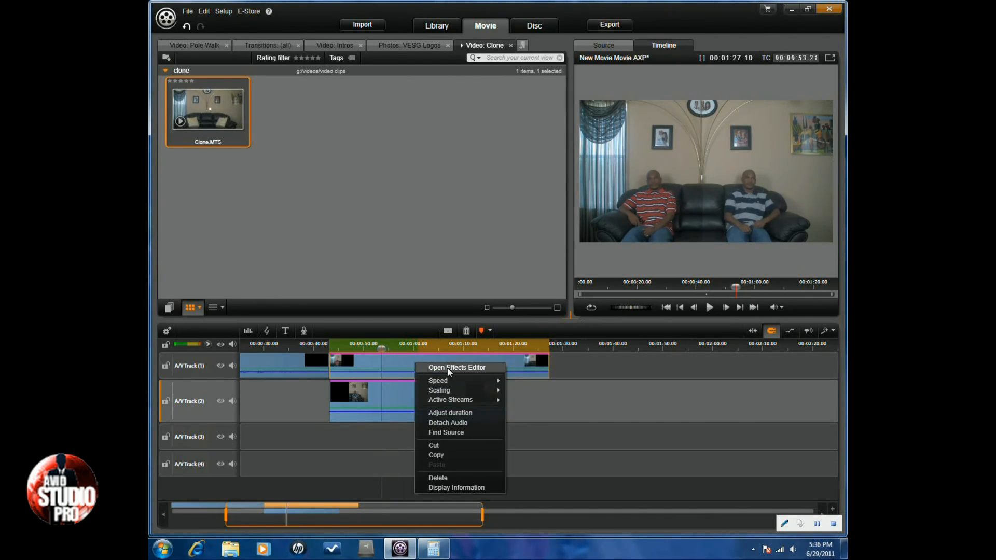
left_click(456, 367)
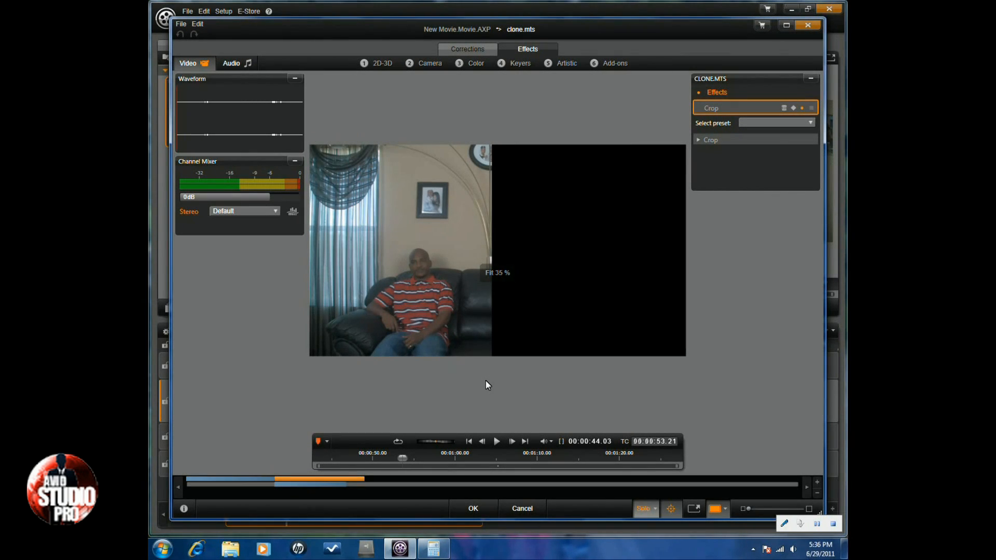
mouse_move(485, 389)
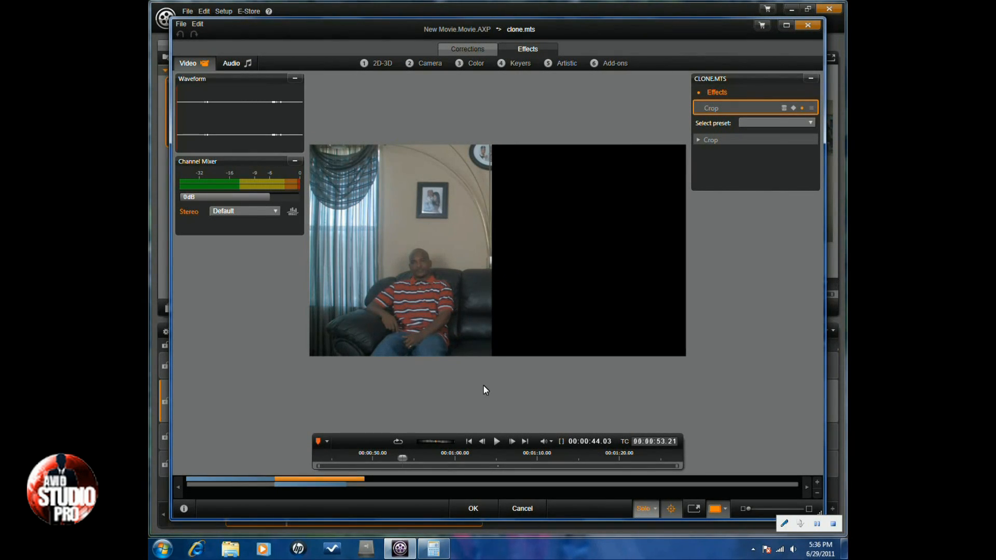
mouse_move(473, 54)
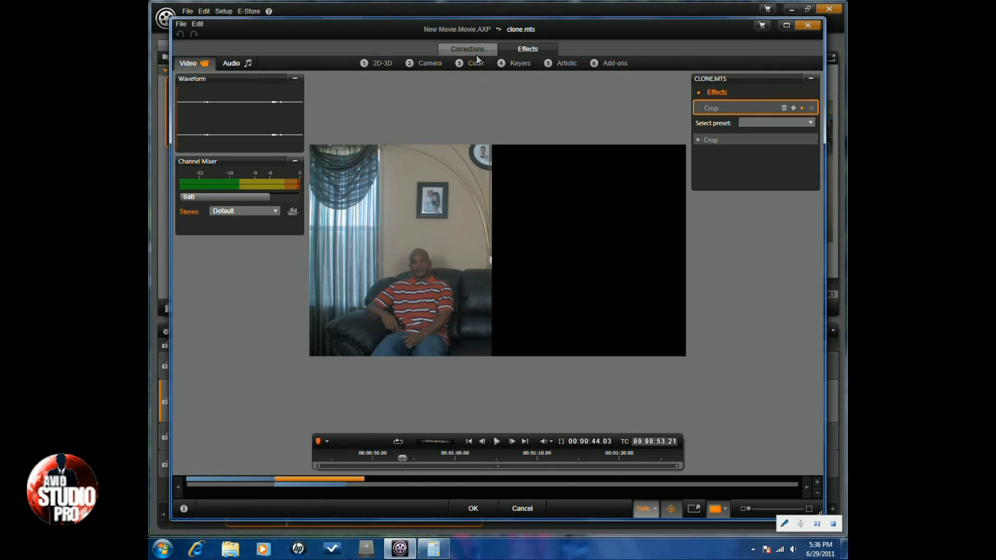
Raise the top clip's brightness to 28 and preview it composited with the track below.
left_click(467, 49)
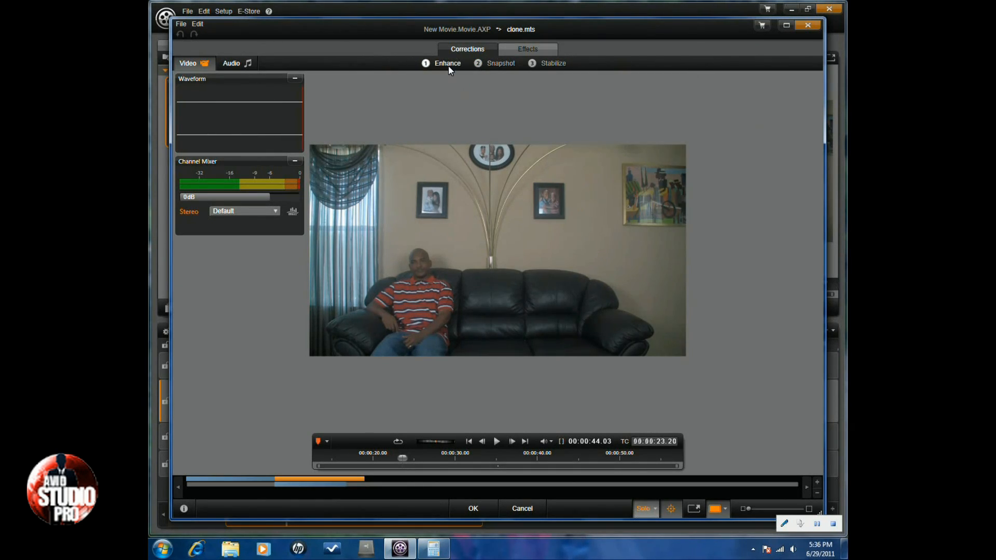
left_click(446, 63)
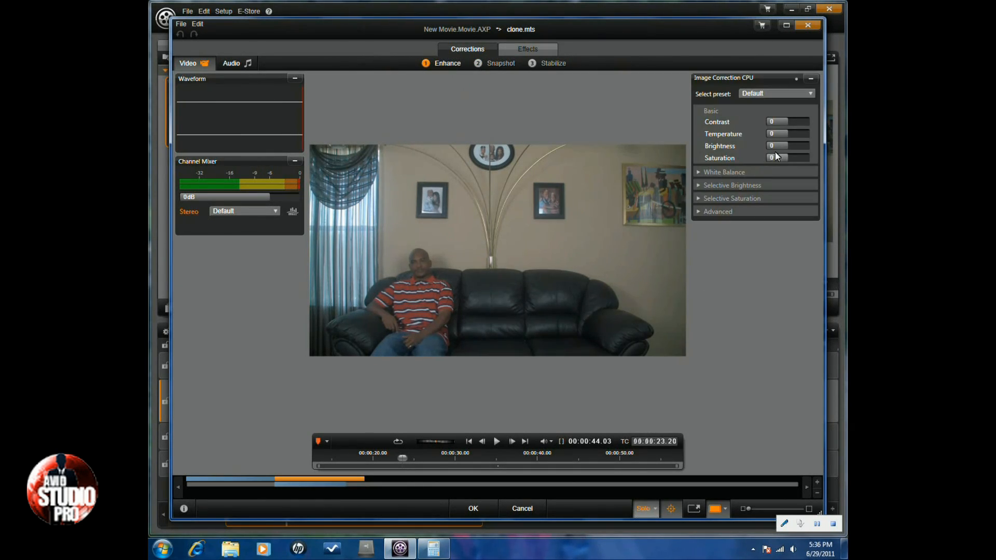
left_click_drag(772, 145, 787, 145)
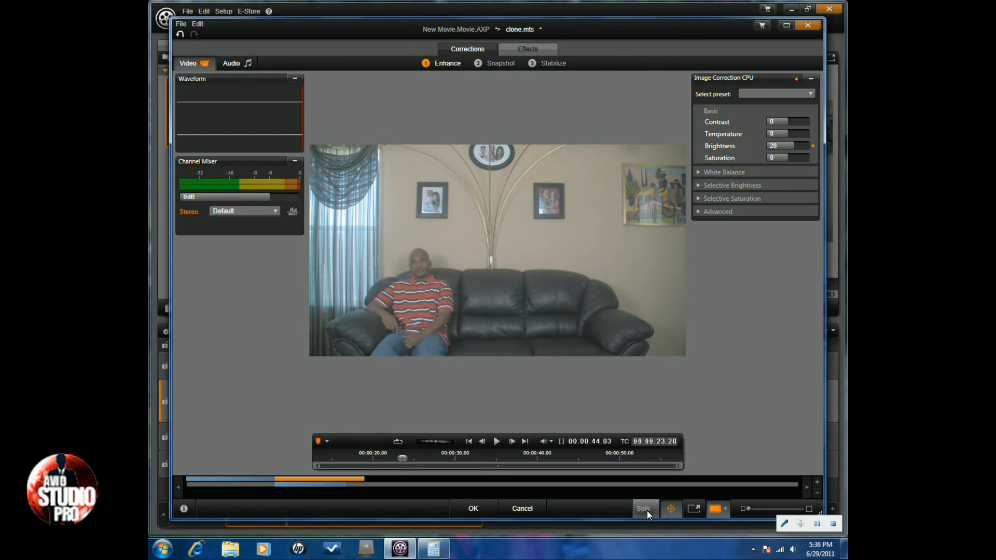
left_click(644, 509)
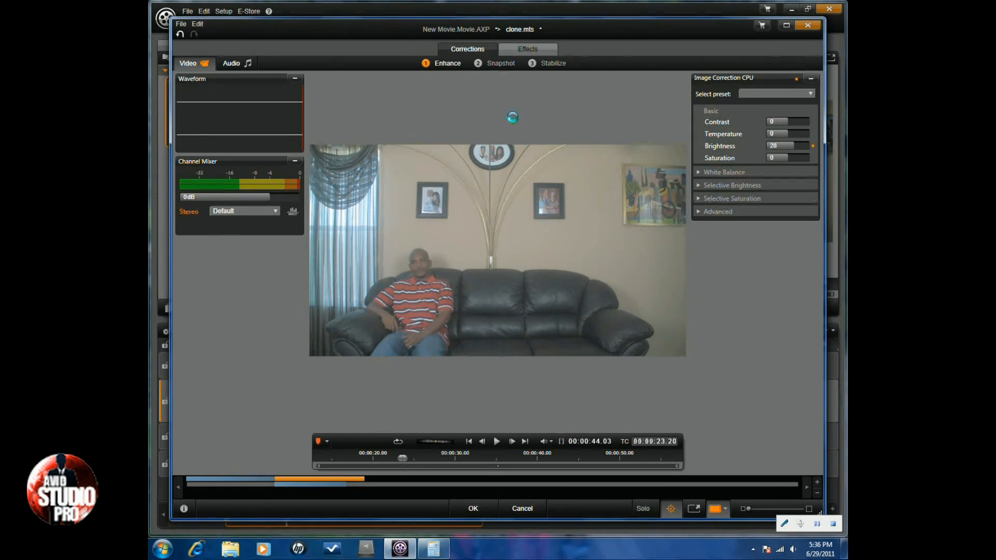
left_click(528, 49)
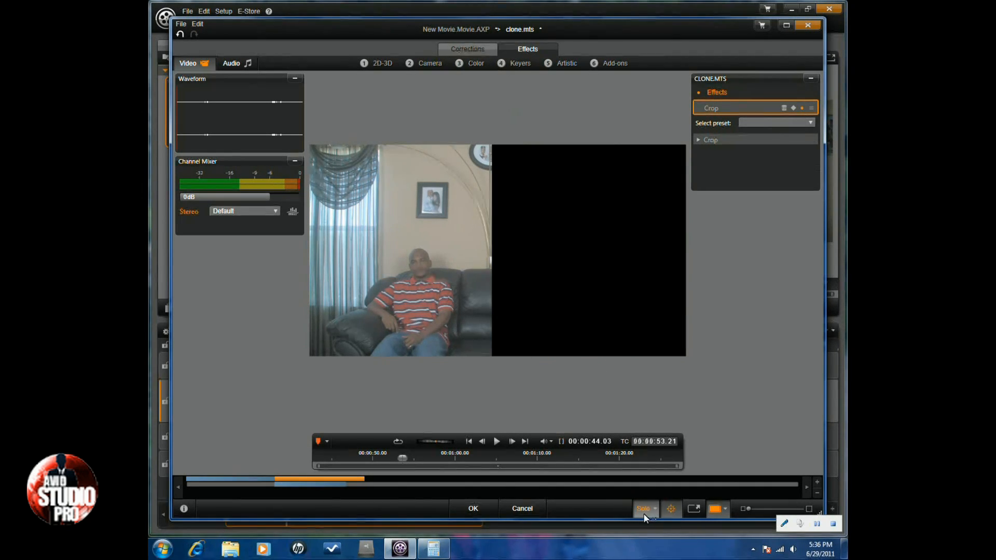
left_click(643, 508)
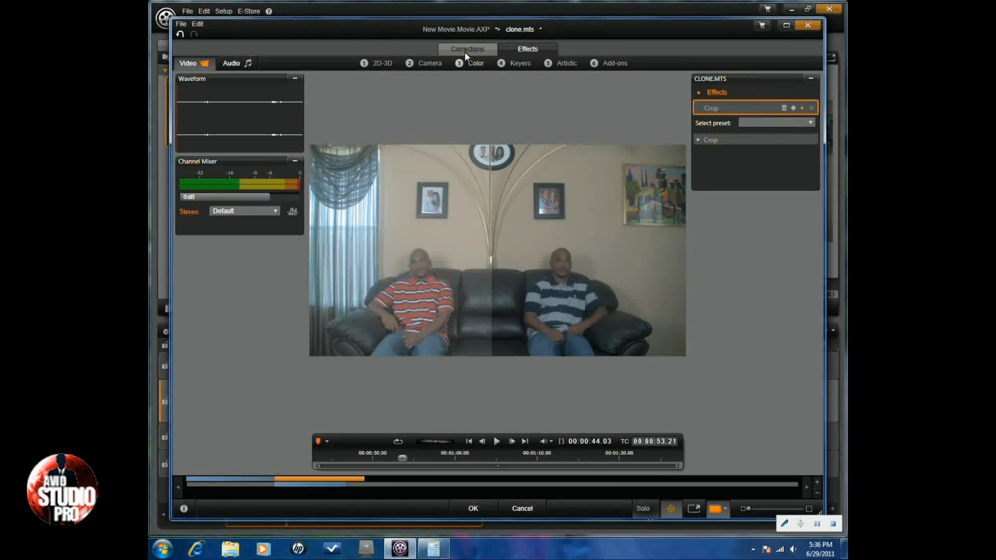
Lower the top clip's brightness to 9 and compare the two halves again.
left_click(466, 49)
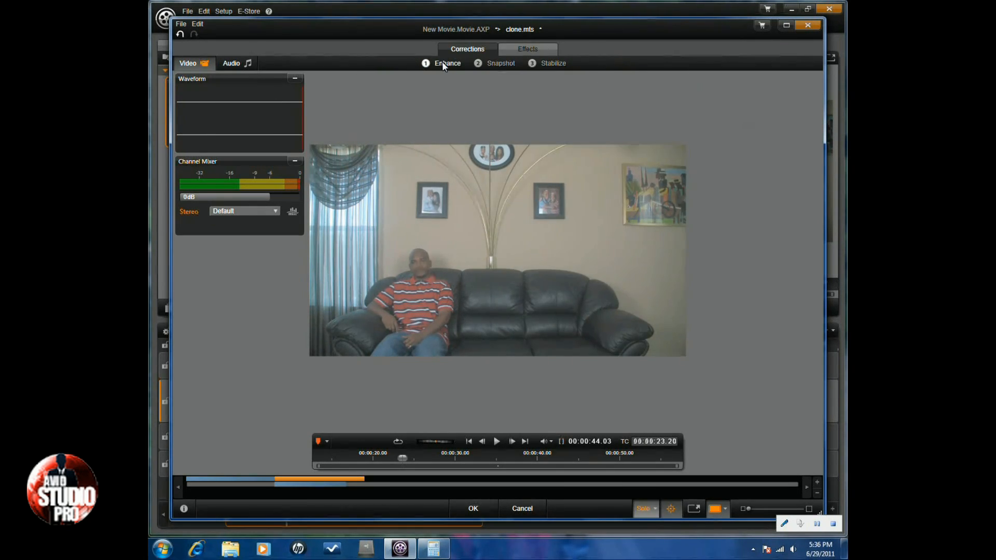
left_click(446, 63)
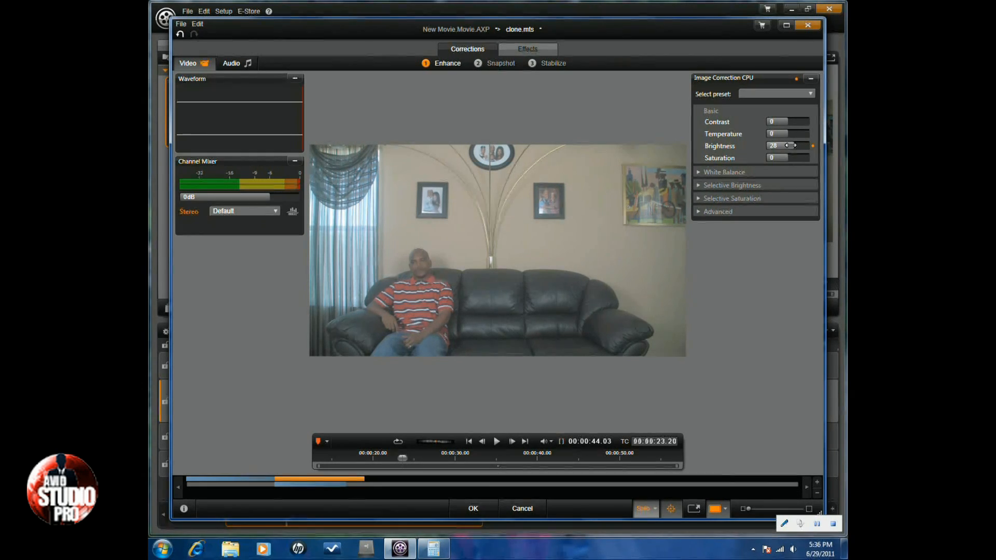
left_click_drag(792, 145, 784, 145)
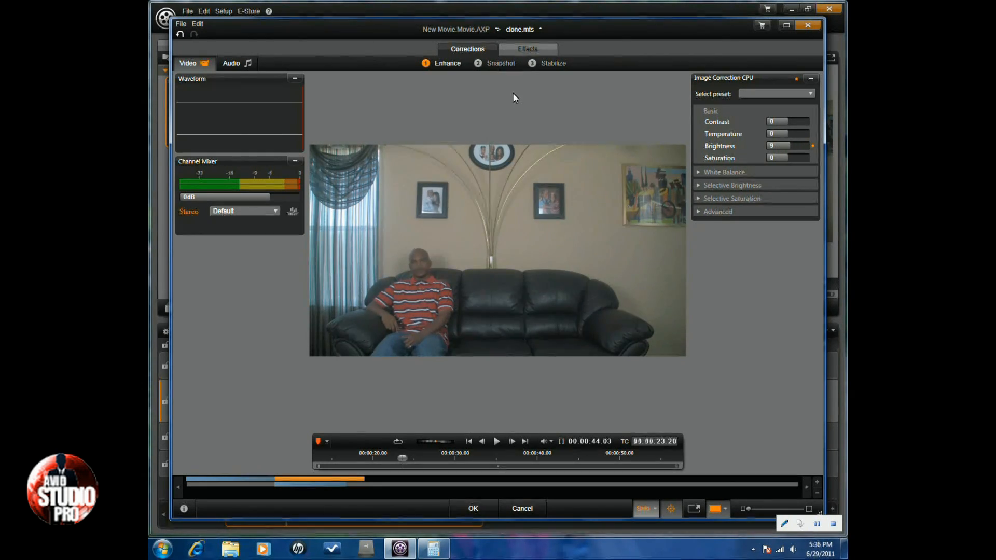
left_click(528, 48)
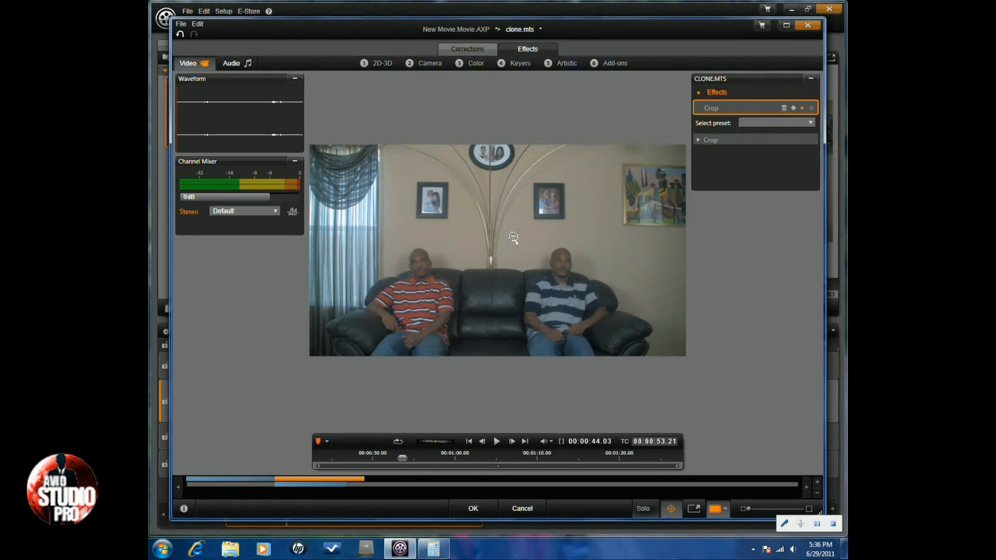
mouse_move(477, 240)
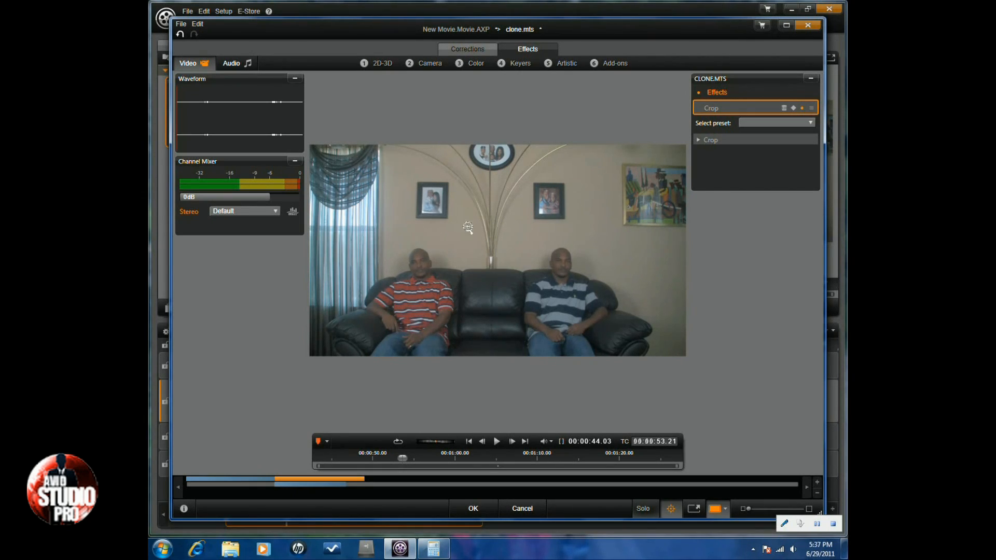
mouse_move(450, 112)
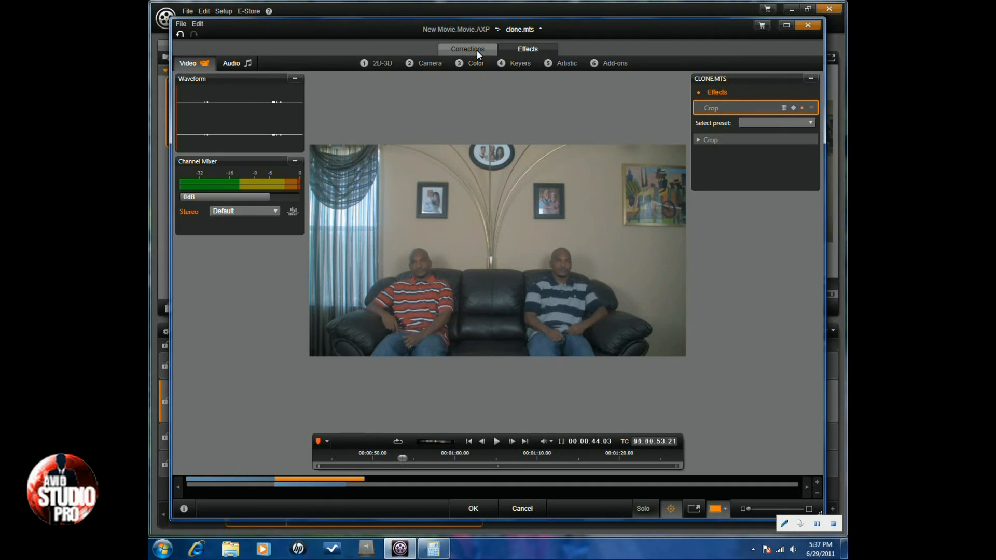
Check the Enhance brightness setting, then cancel out of the effects editor.
left_click(466, 50)
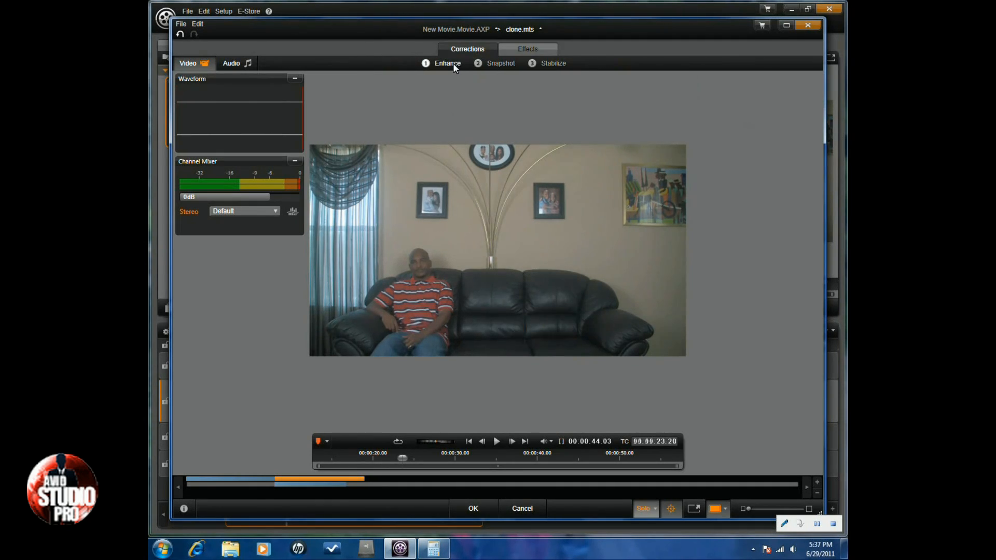
left_click(447, 63)
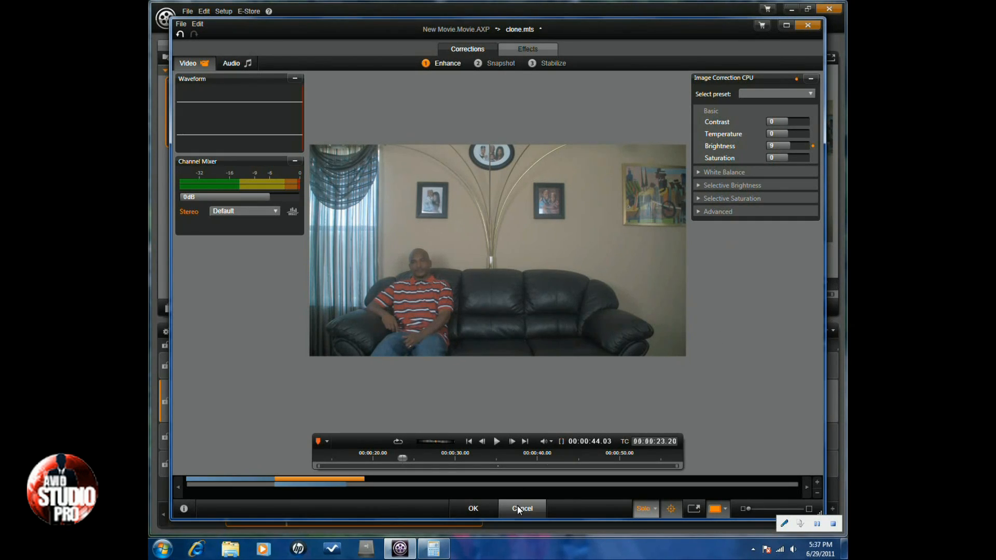
mouse_move(519, 510)
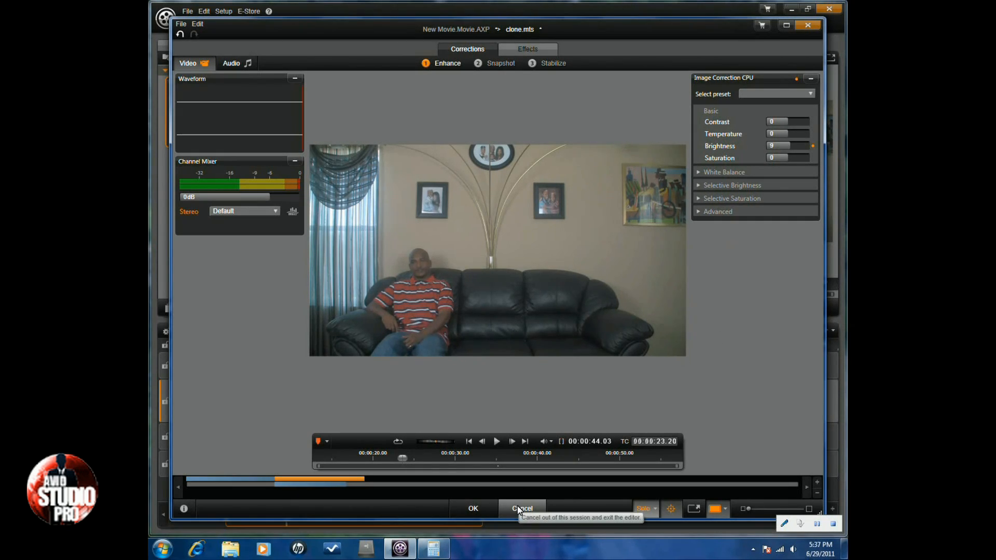
left_click(522, 508)
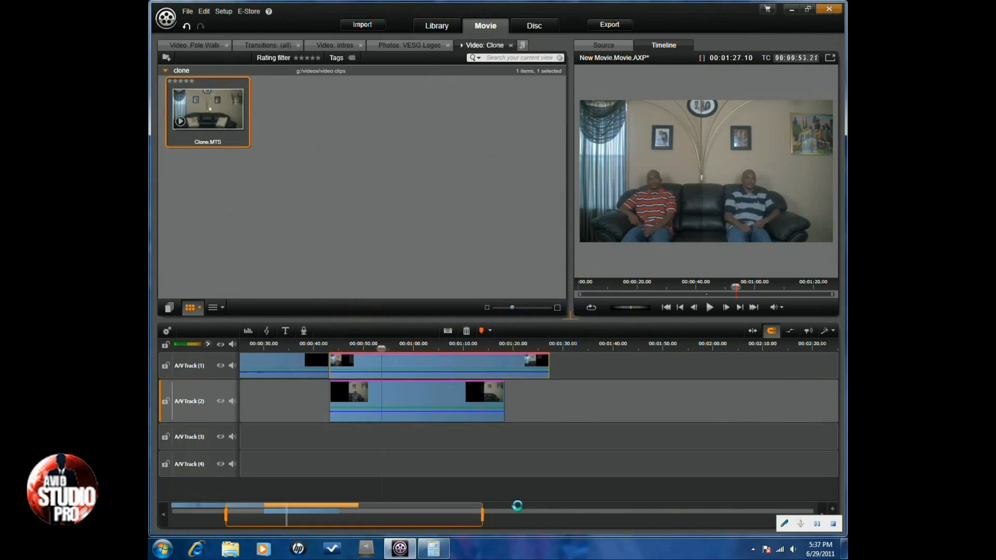